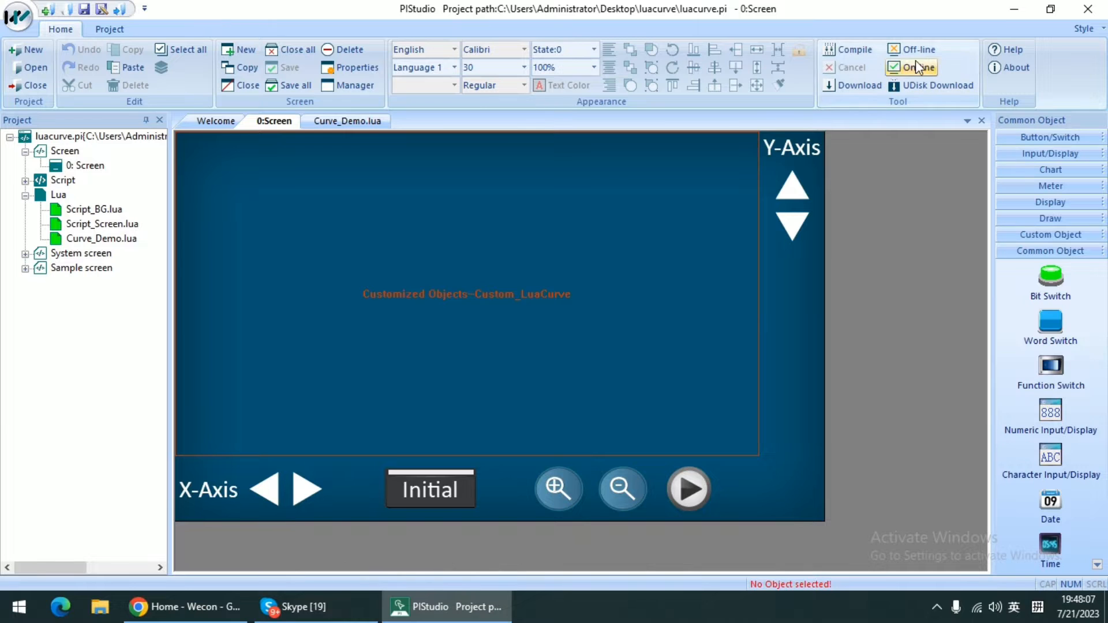
# Start the online simulation and initialise the curves in the HMIUI window.
pyautogui.click(911, 67)
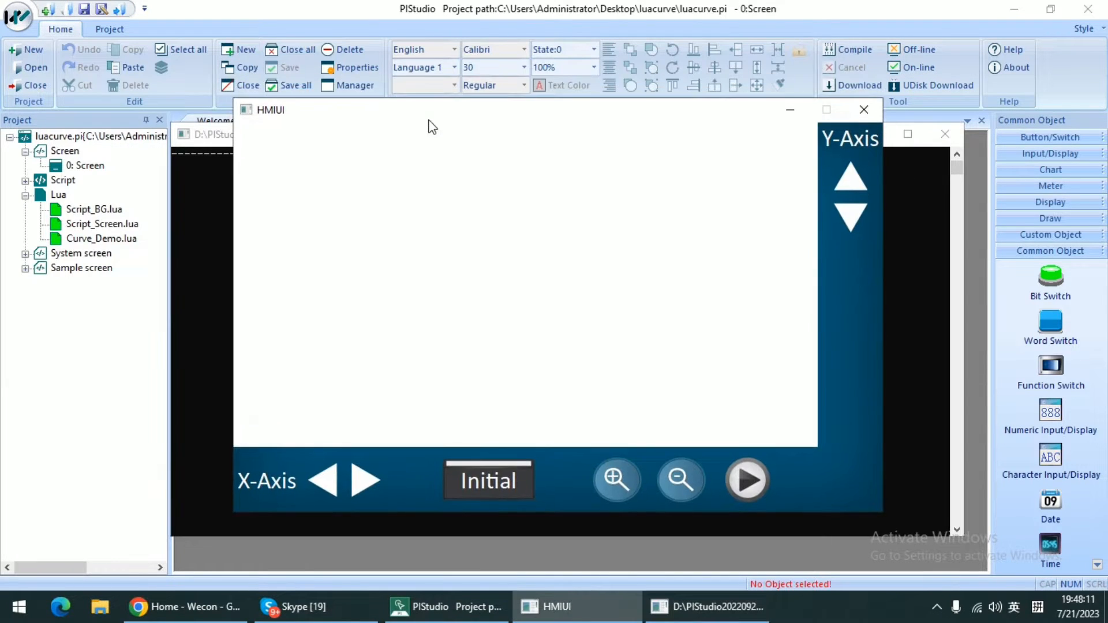
pyautogui.click(488, 481)
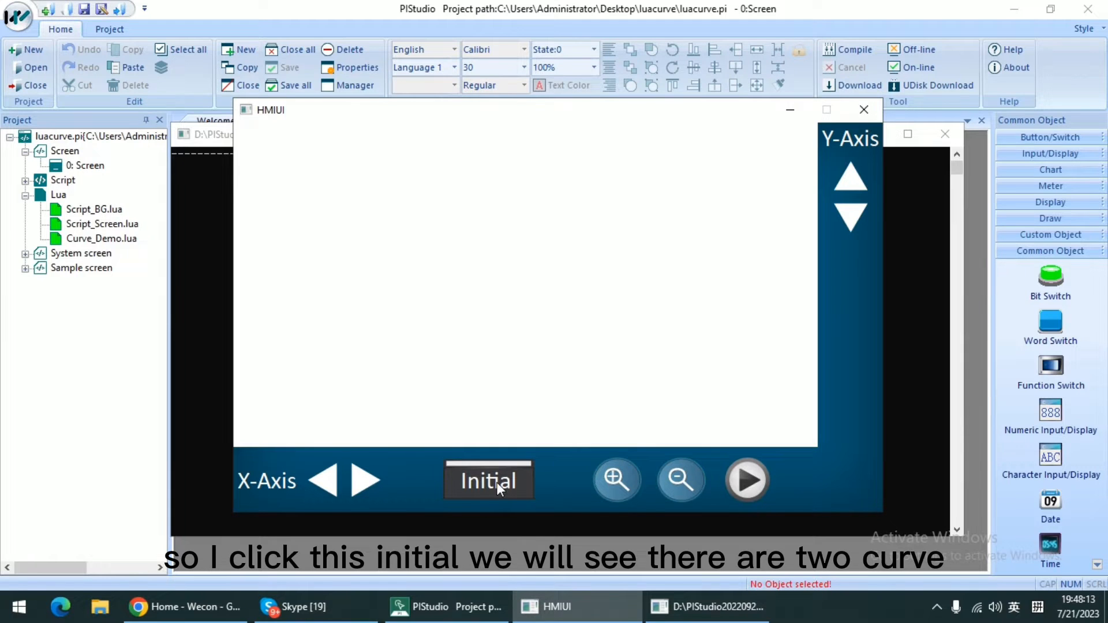
pyautogui.click(488, 481)
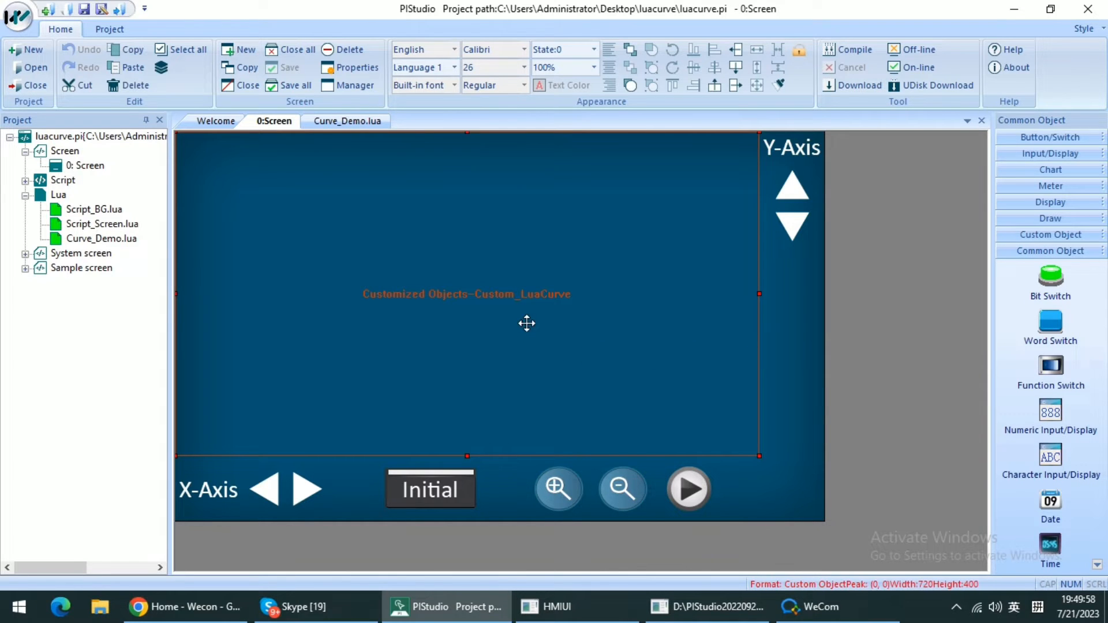
# Get the Custom_LuaCurve object's ID and open the Curve_Demo.lua script.
pyautogui.rightClick(492, 301)
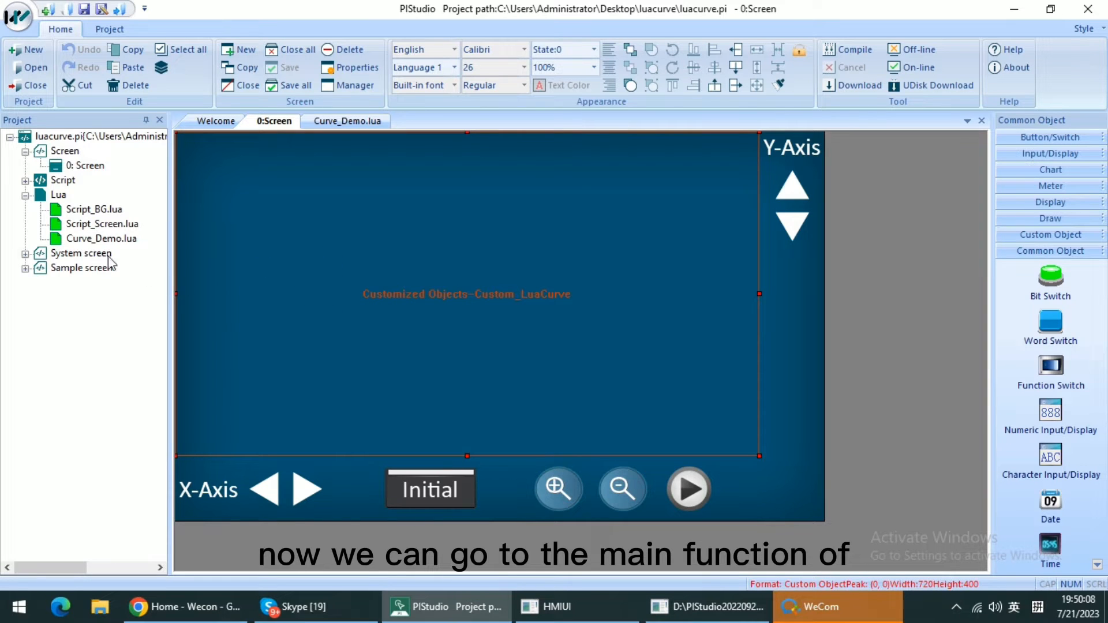
pyautogui.doubleClick(102, 239)
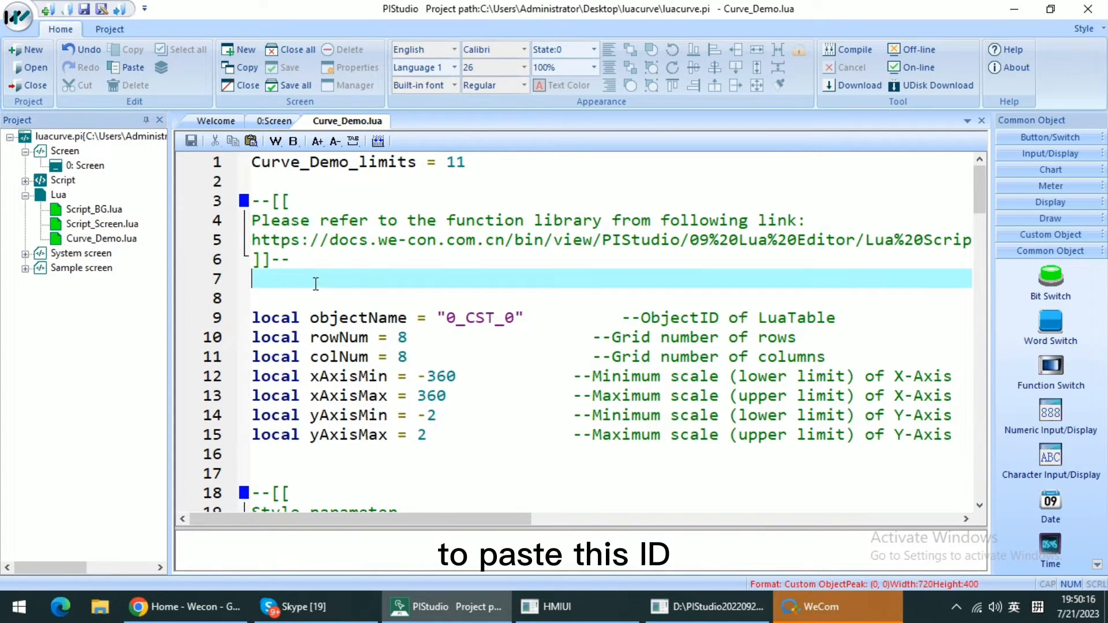
# Paste 0_CST_0 as the local objectName value on line 9.
pyautogui.write('0_CST_0')
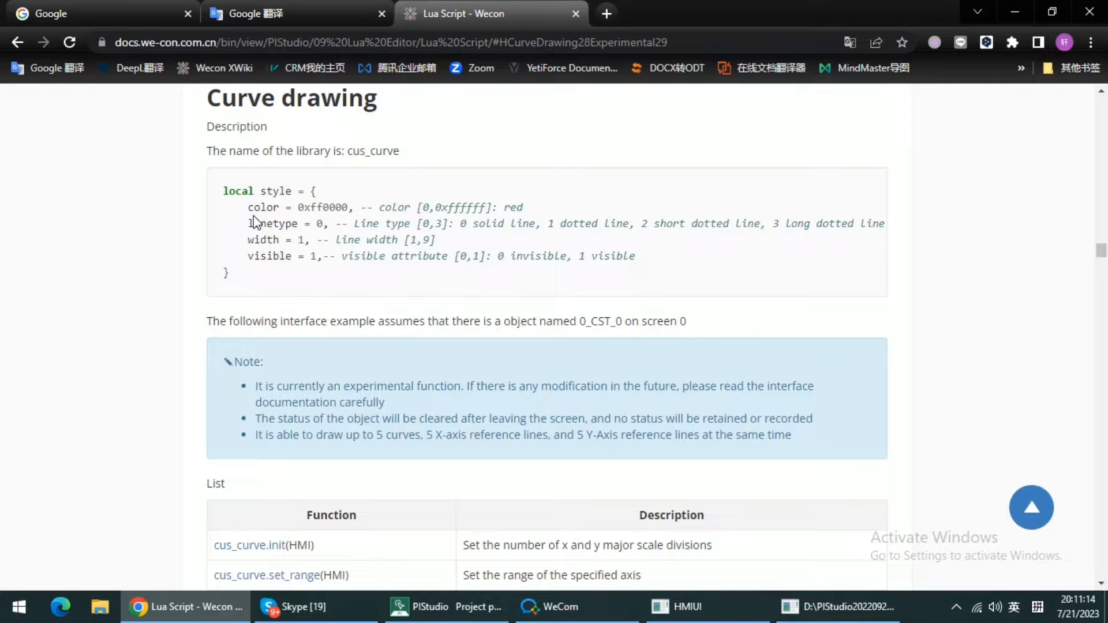
# Highlight the linetype and other cus_curve style fields in the Curve drawing table.
pyautogui.doubleClick(262, 207)
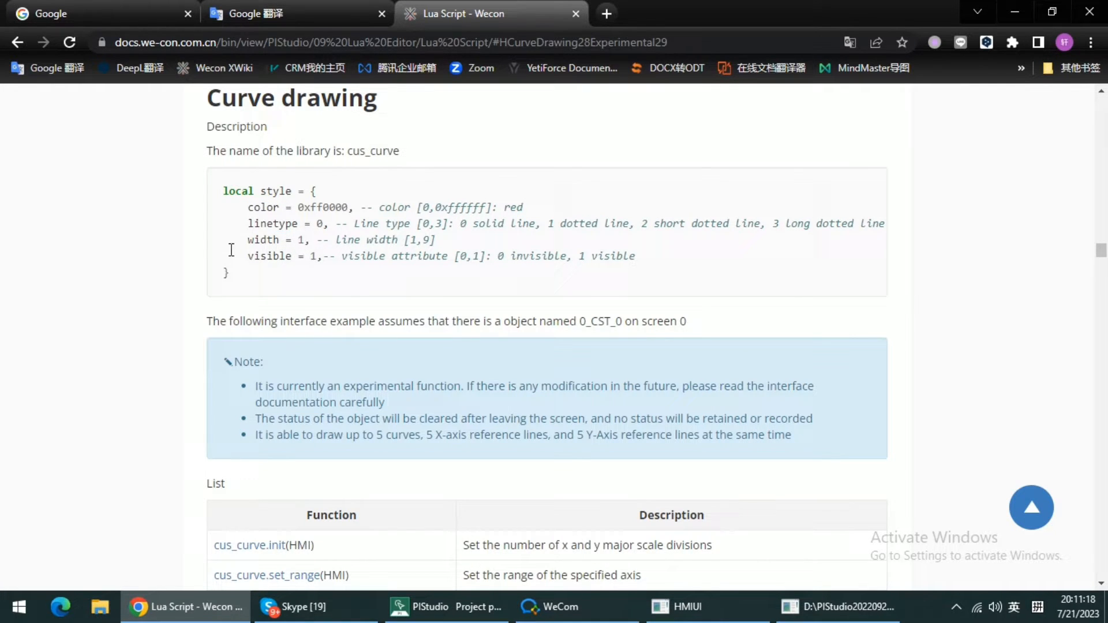
pyautogui.doubleClick(260, 239)
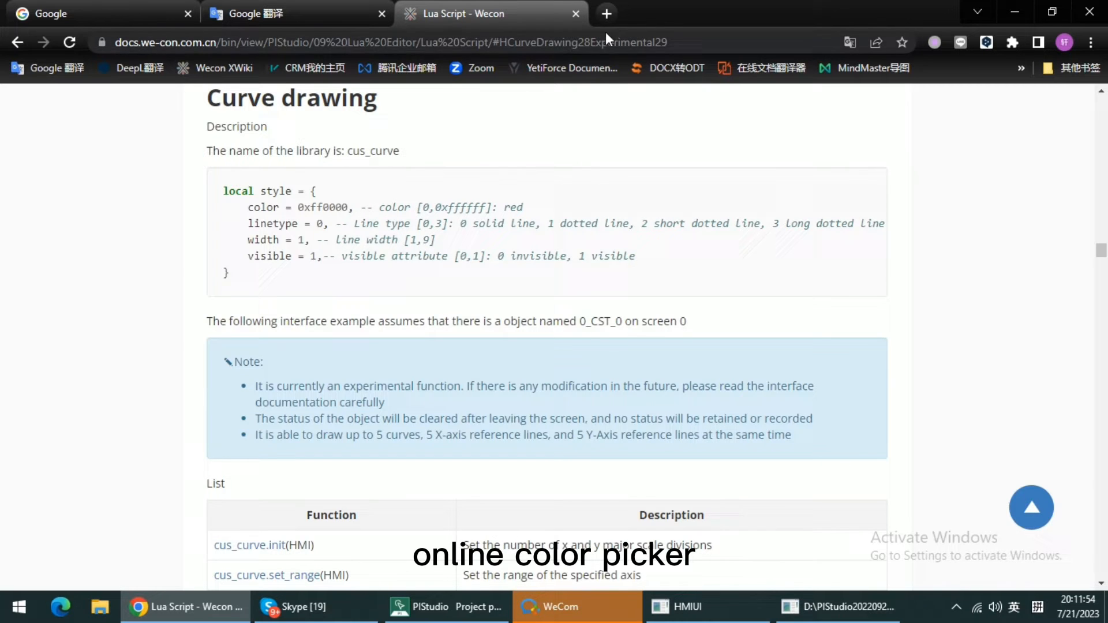
# In a new tab, Google 'online color picker' via the 'on' suggestion.
pyautogui.click(607, 12)
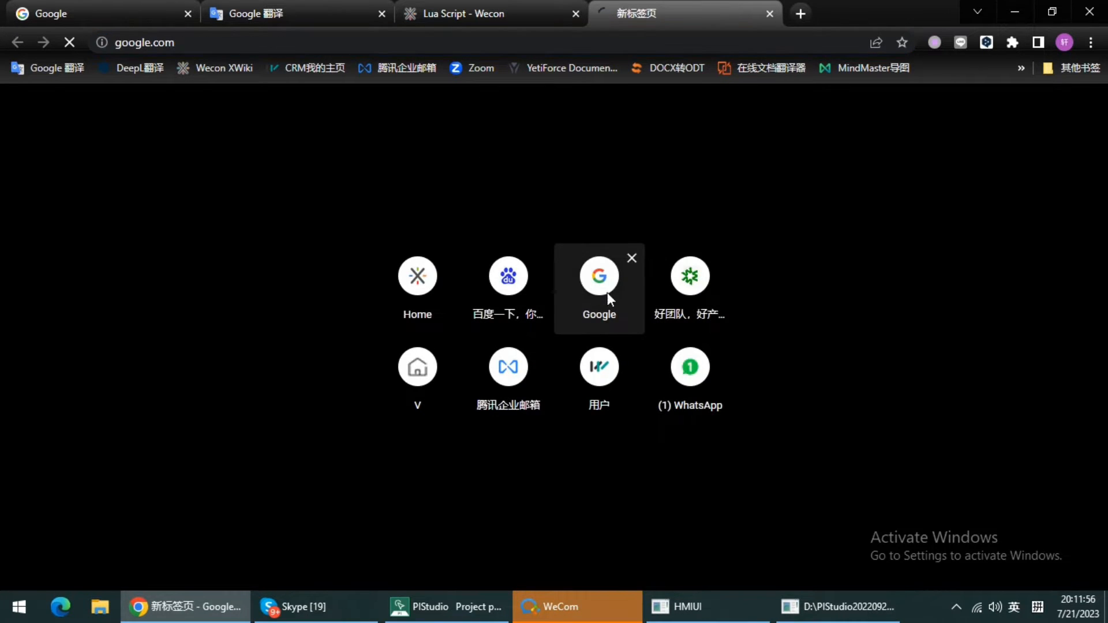
pyautogui.click(598, 276)
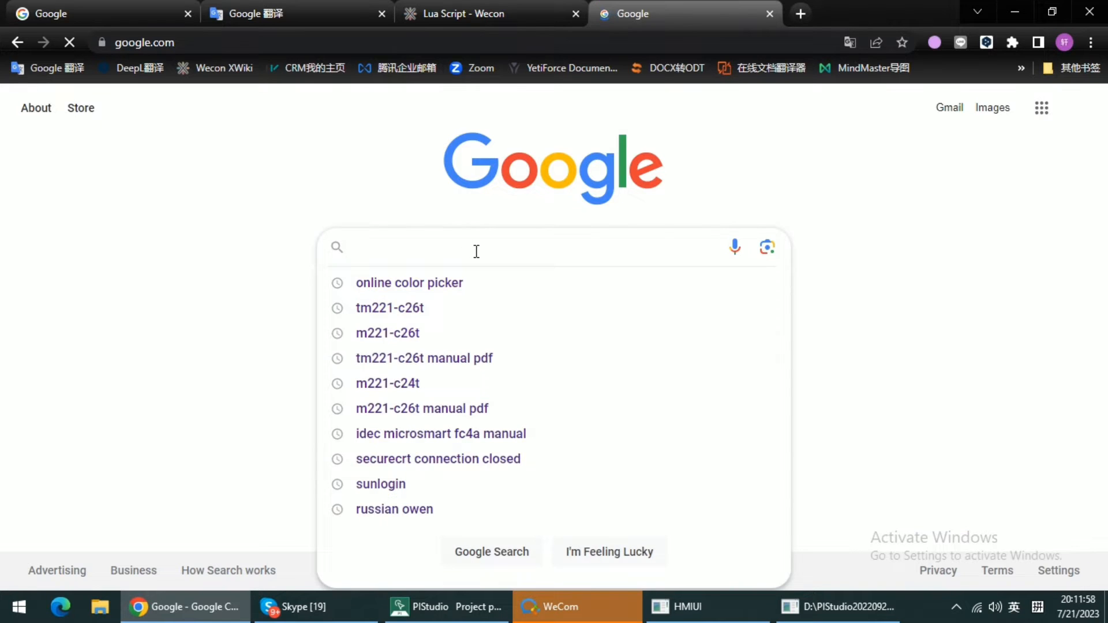
pyautogui.write('on')
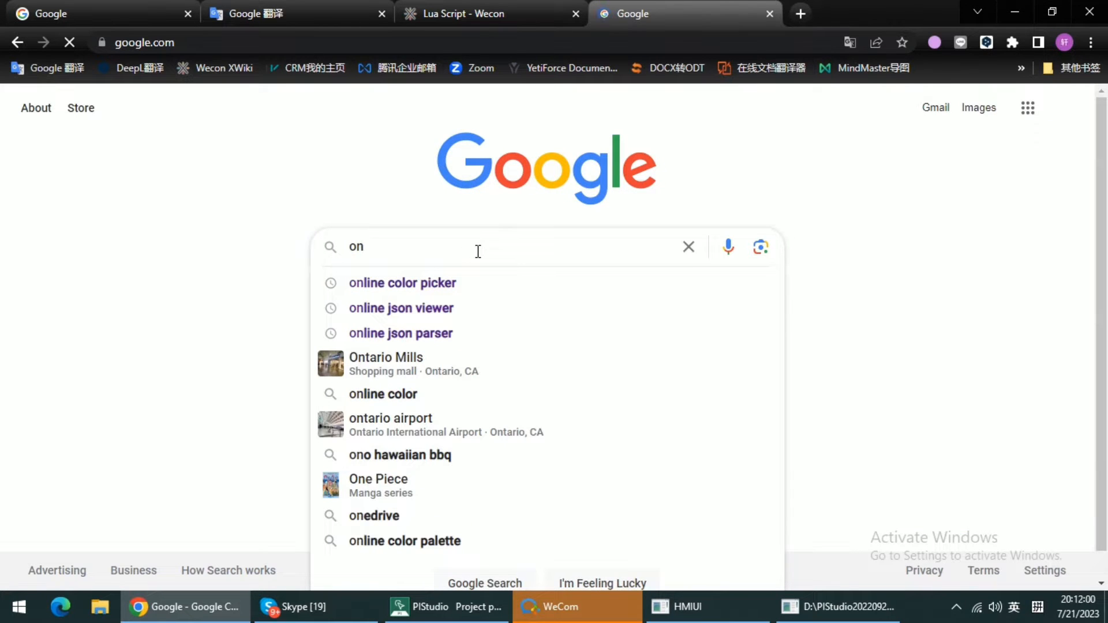
pyautogui.click(401, 283)
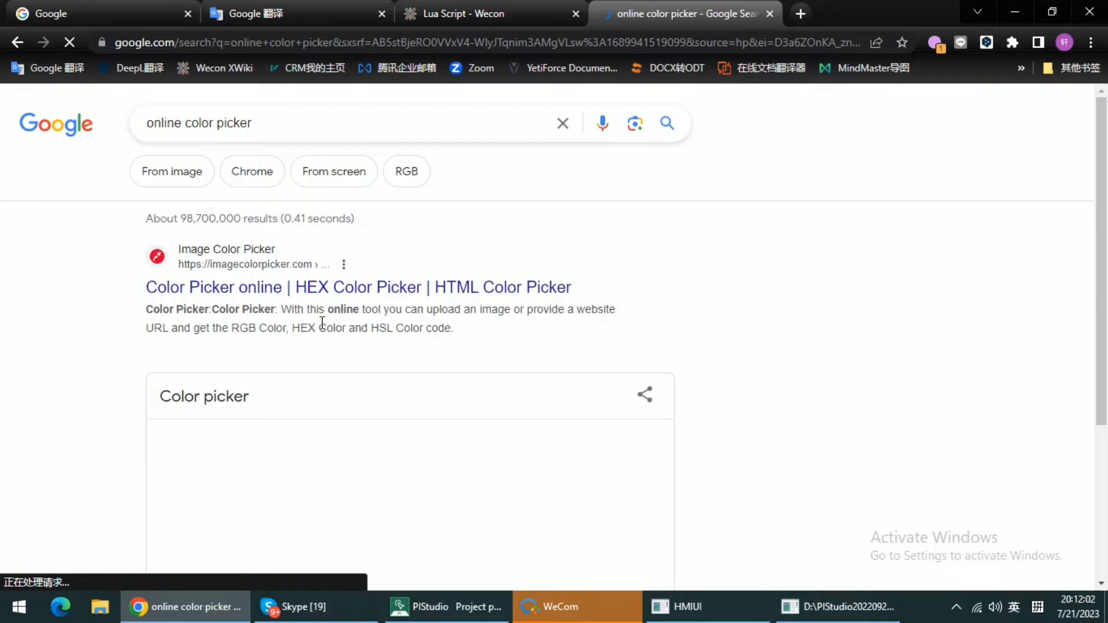
# Drag the picker hue to bright yellow and select its HEX code faf32d.
pyautogui.scroll(-3)
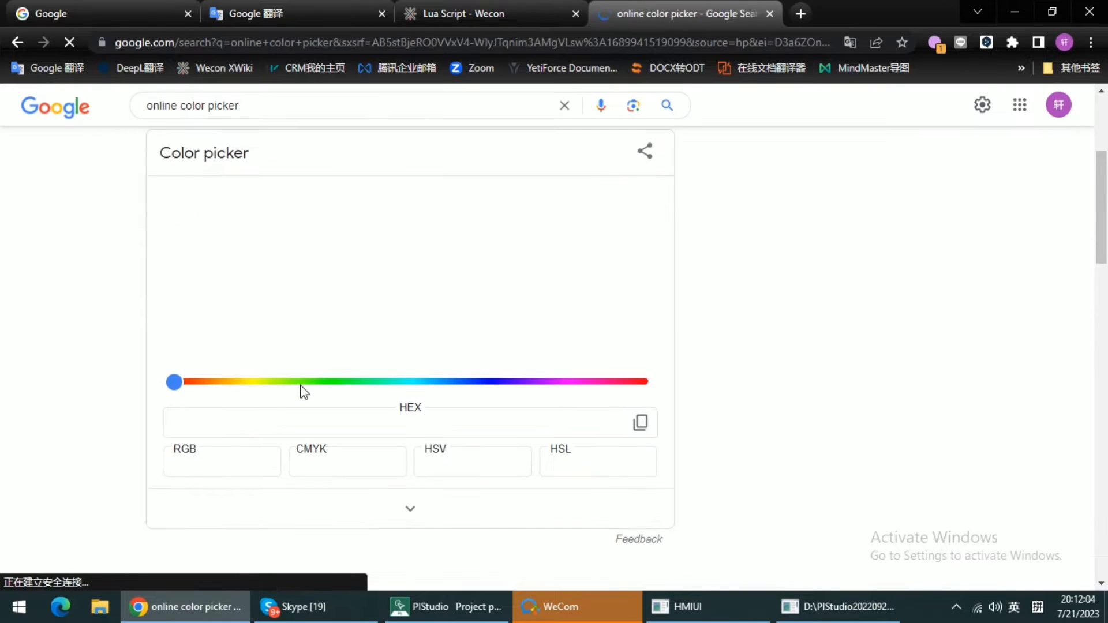
pyautogui.moveTo(173, 382); pyautogui.dragTo(352, 463)
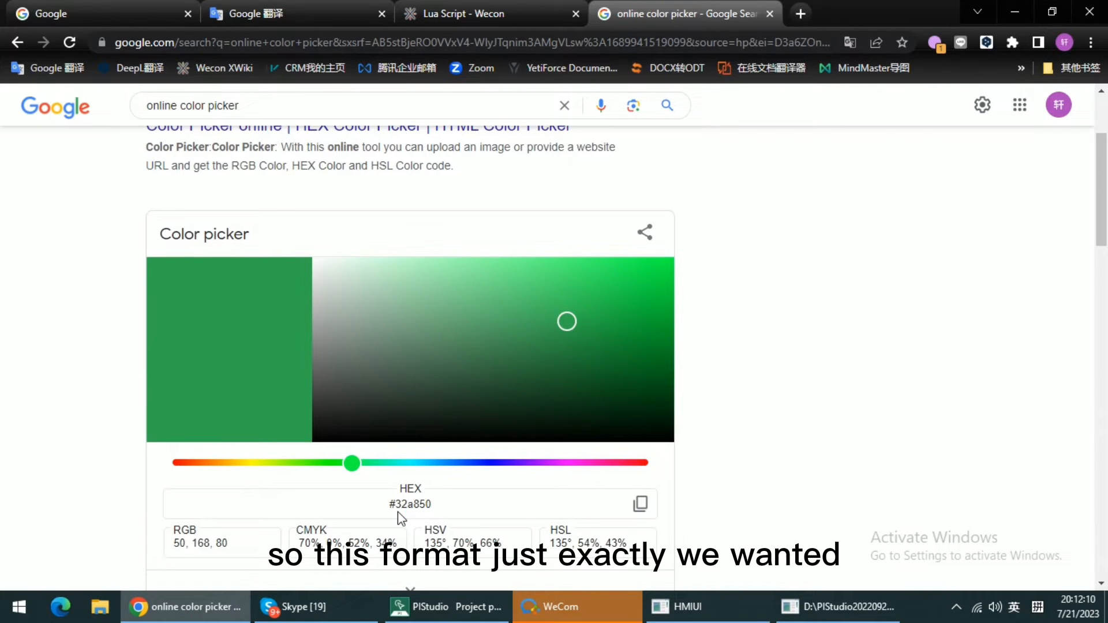
pyautogui.doubleClick(409, 504)
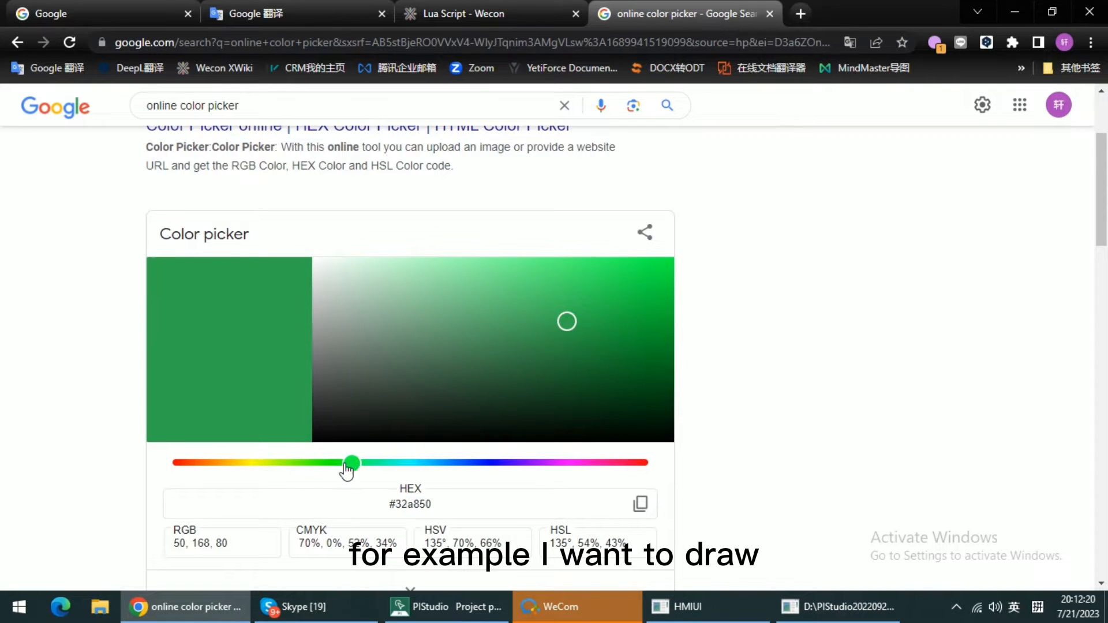
pyautogui.moveTo(352, 463); pyautogui.dragTo(250, 463)
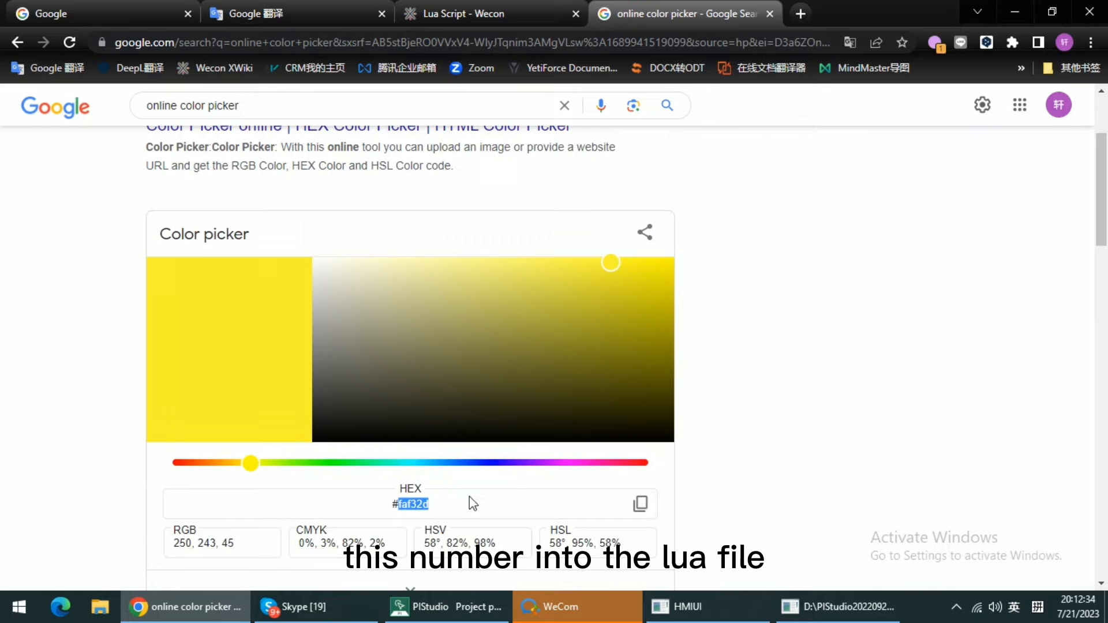
# Replace f5e027 with faf32d in style3's color in curve_init.
pyautogui.click(446, 607)
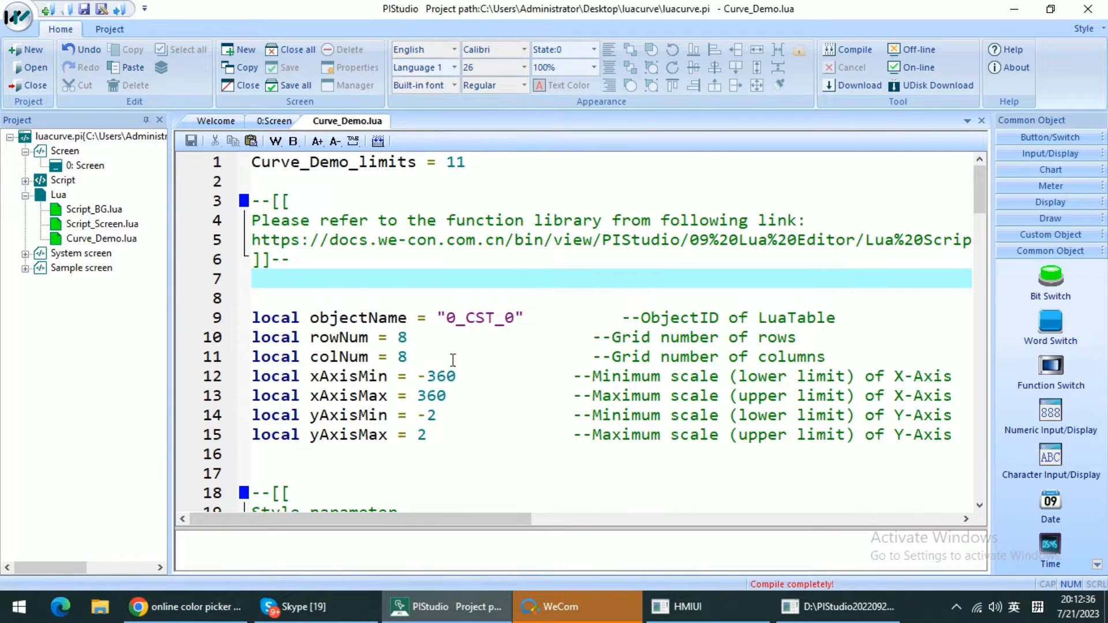
pyautogui.scroll(-3)
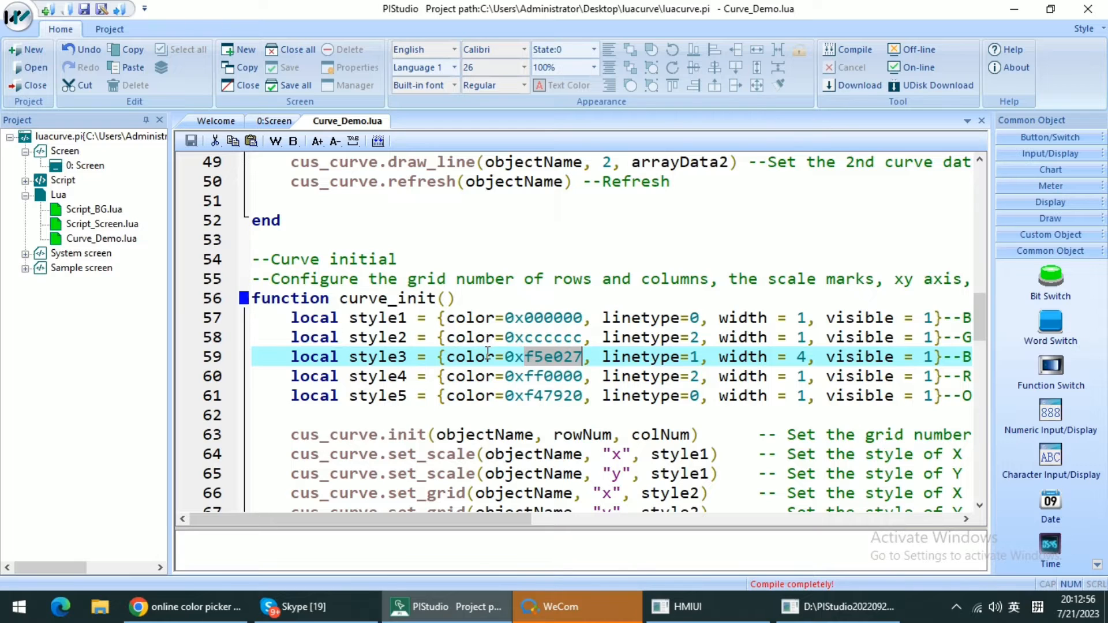
pyautogui.write('faf32d')
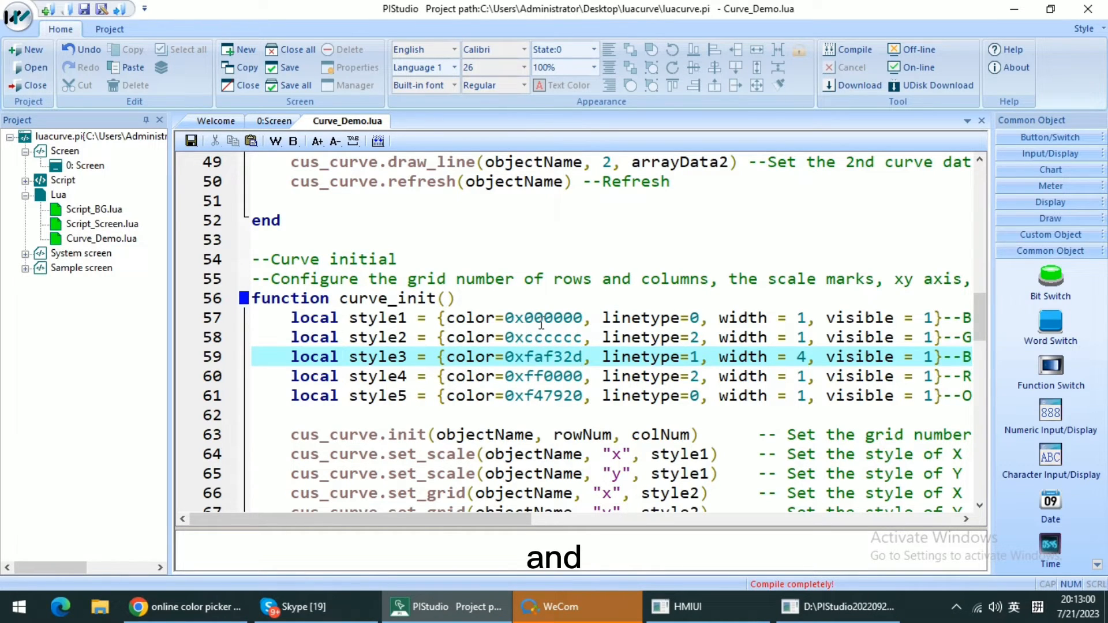
pyautogui.moveTo(852, 48)
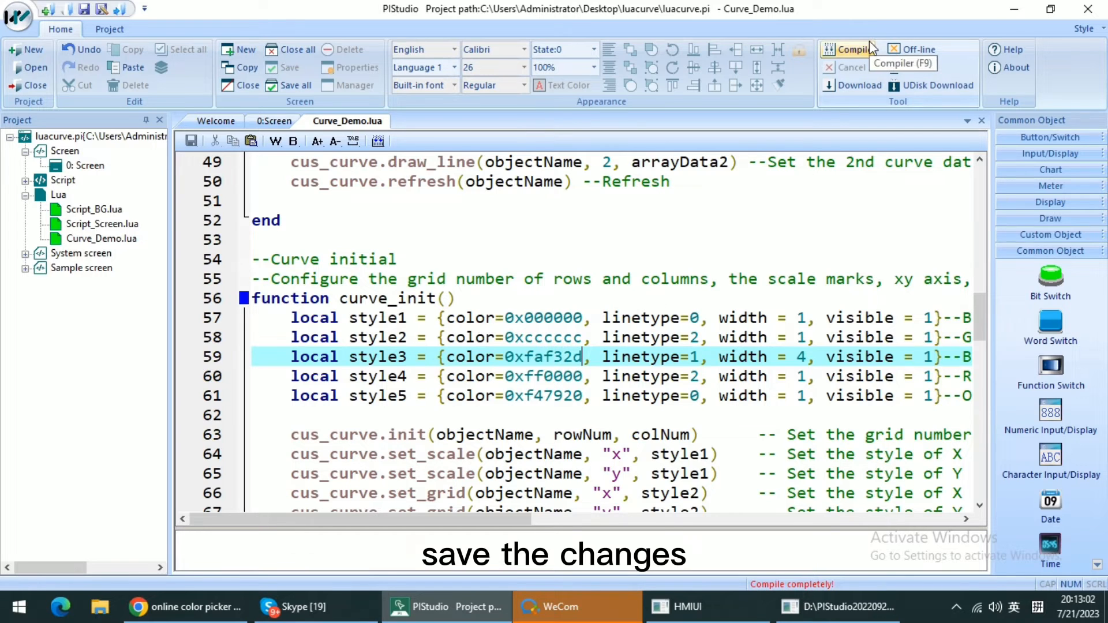
# Compile the project with 0 warnings and errors, then relaunch the online simulation.
pyautogui.click(855, 49)
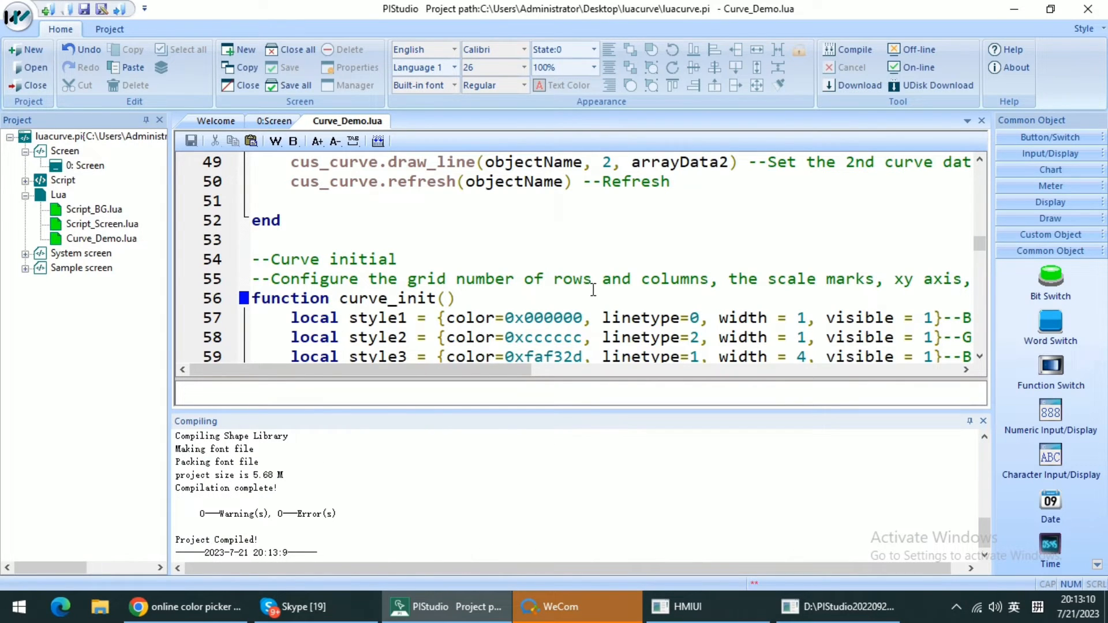
pyautogui.click(848, 50)
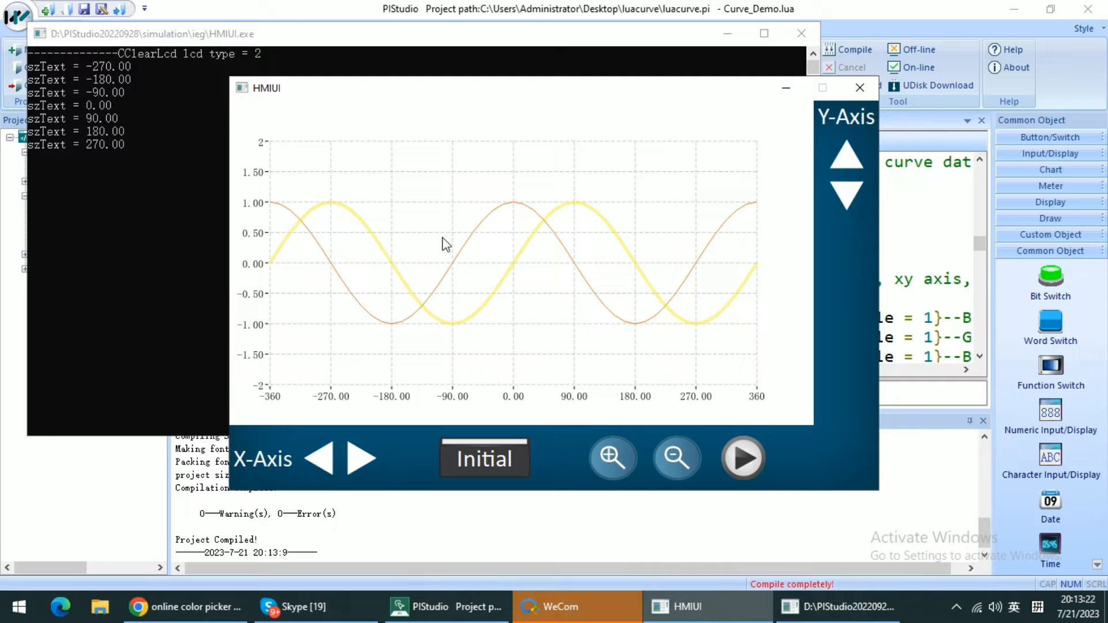
pyautogui.moveTo(860, 88)
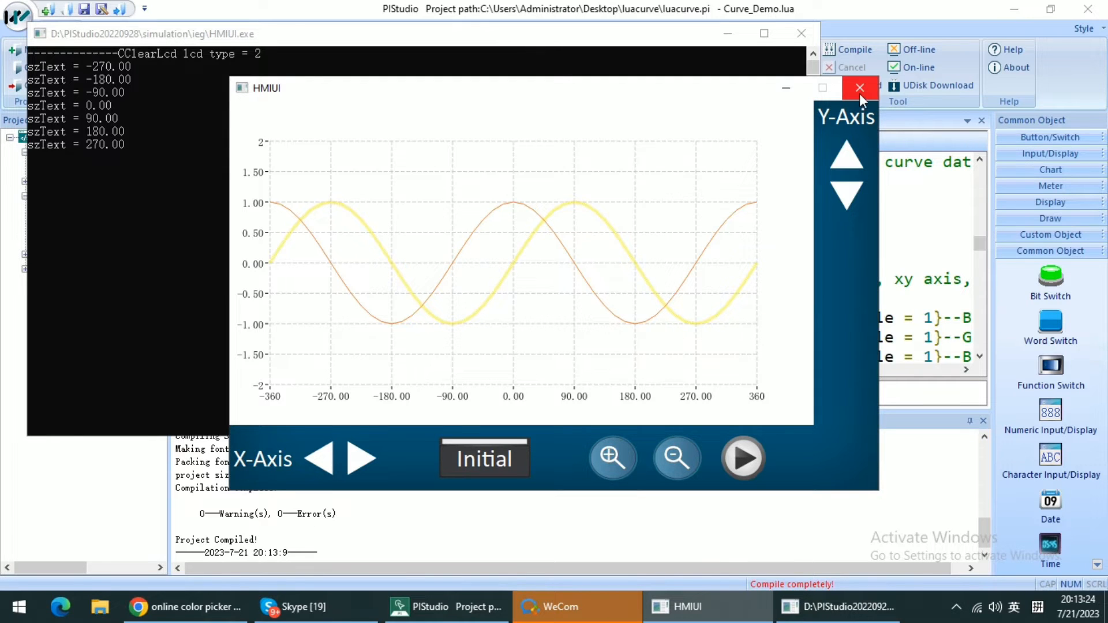
# Close the HMIUI simulator after viewing the thick yellow sine curve.
pyautogui.click(860, 88)
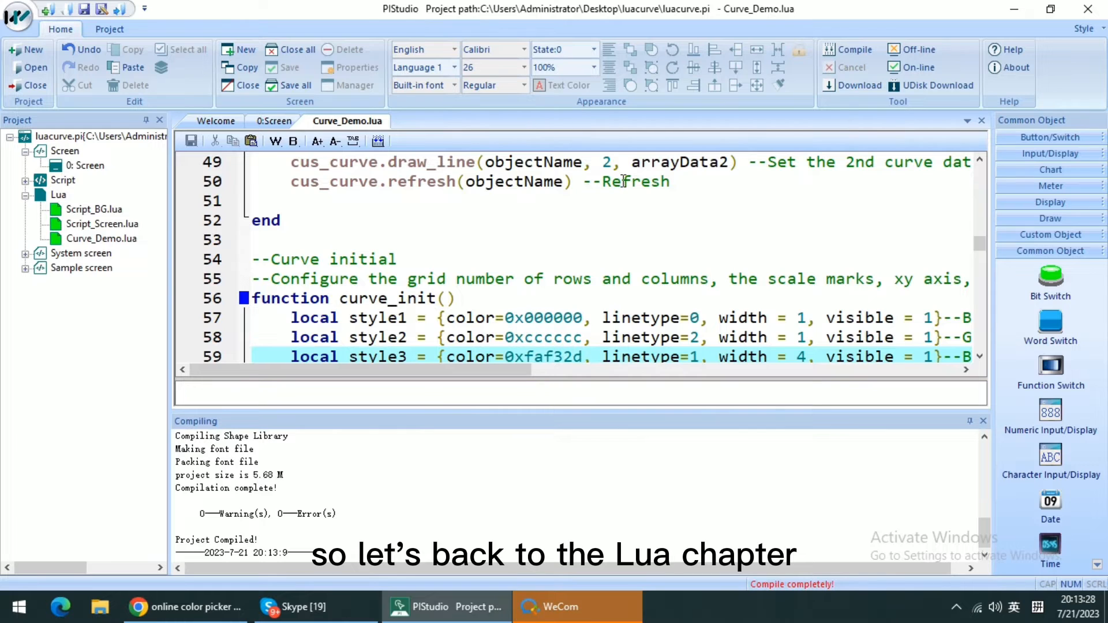
# Return to the Wecon docs, scroll the cus_curve function table, and open cus_curve.draw_line.
pyautogui.click(185, 606)
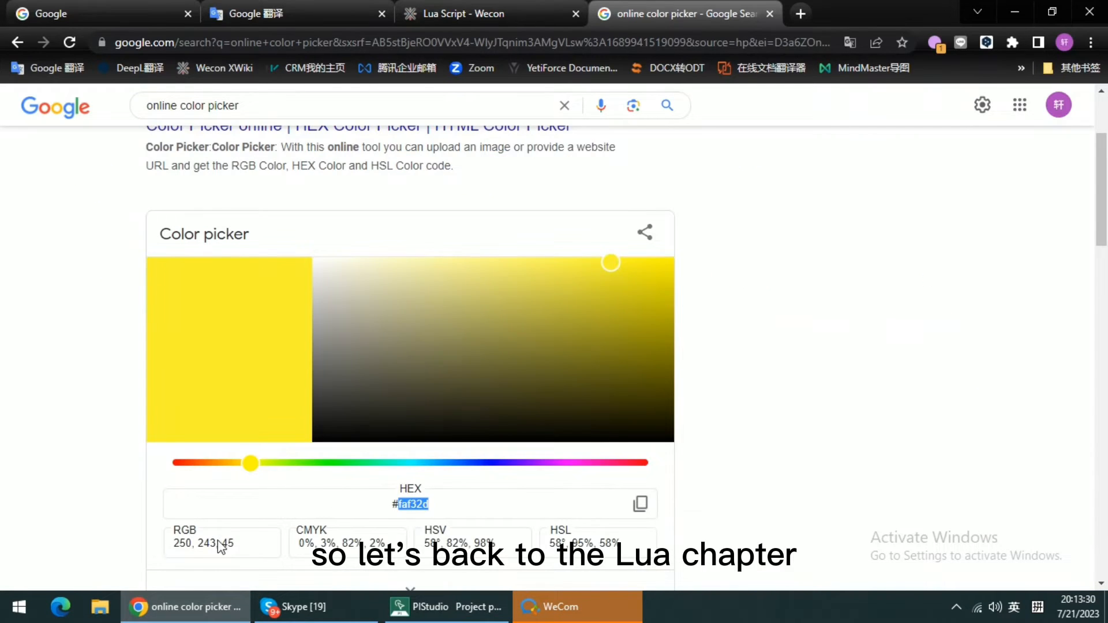
pyautogui.click(491, 13)
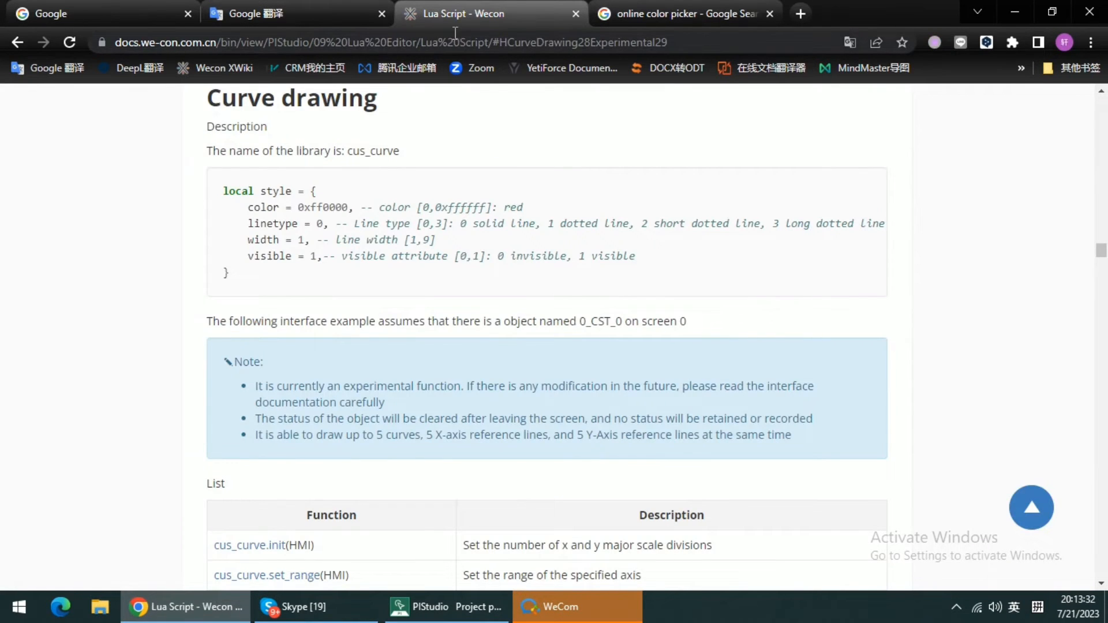
pyautogui.scroll(-3)
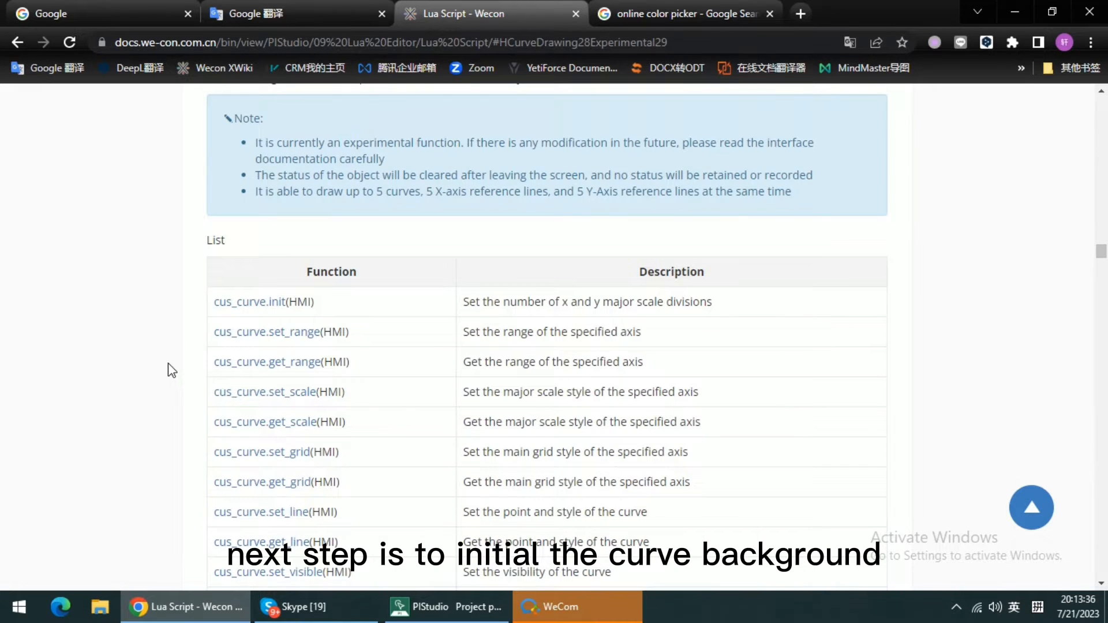
pyautogui.scroll(-3)
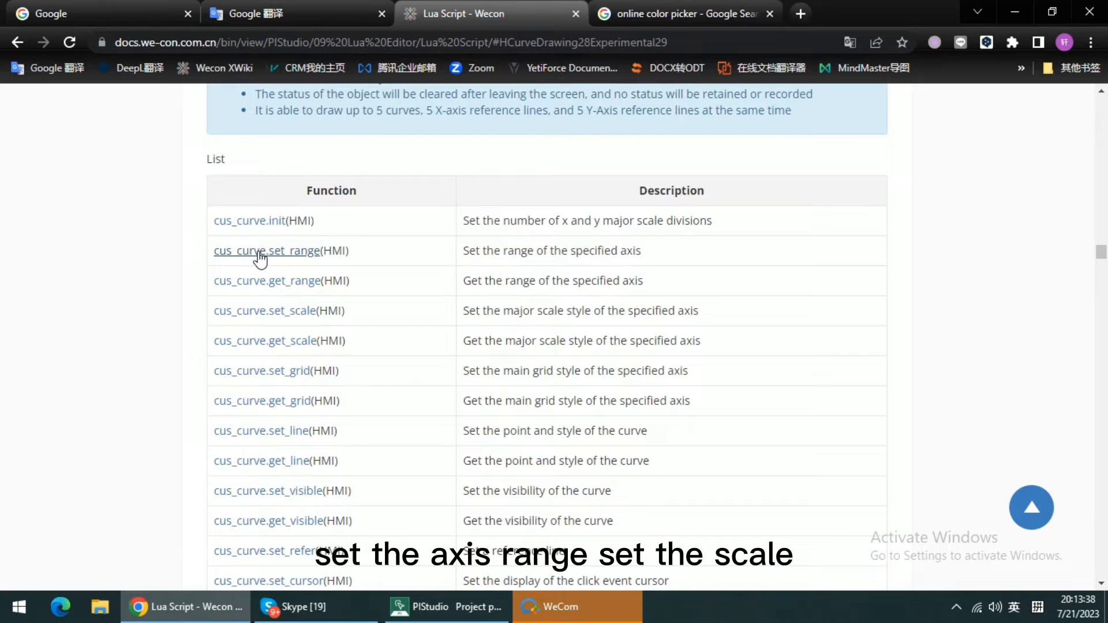
pyautogui.moveTo(267, 251)
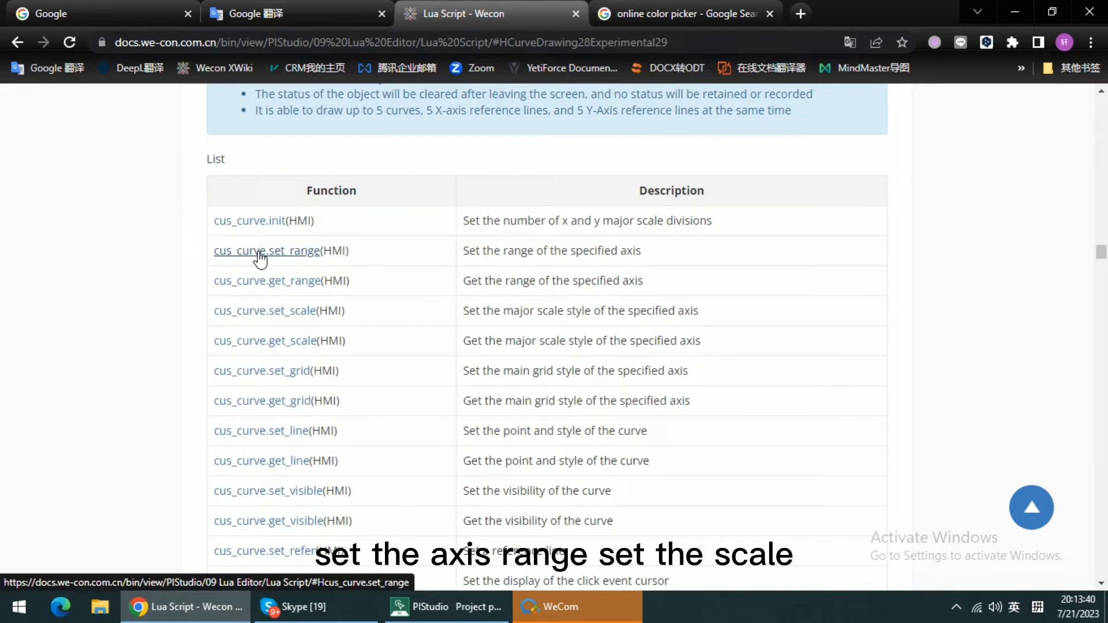
pyautogui.moveTo(265, 311)
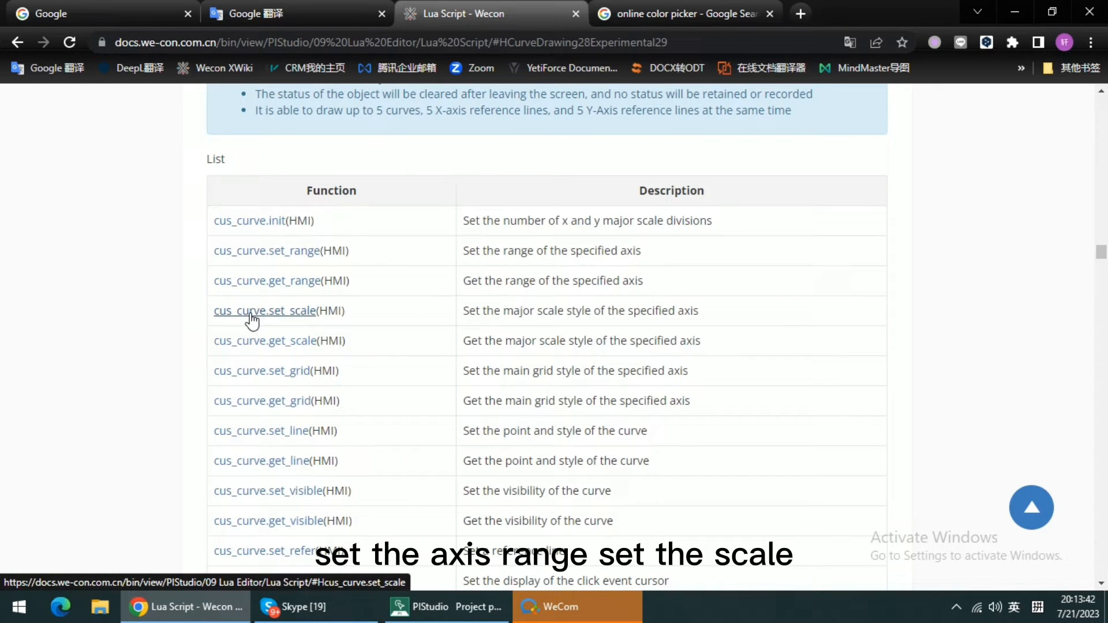
pyautogui.moveTo(214, 388)
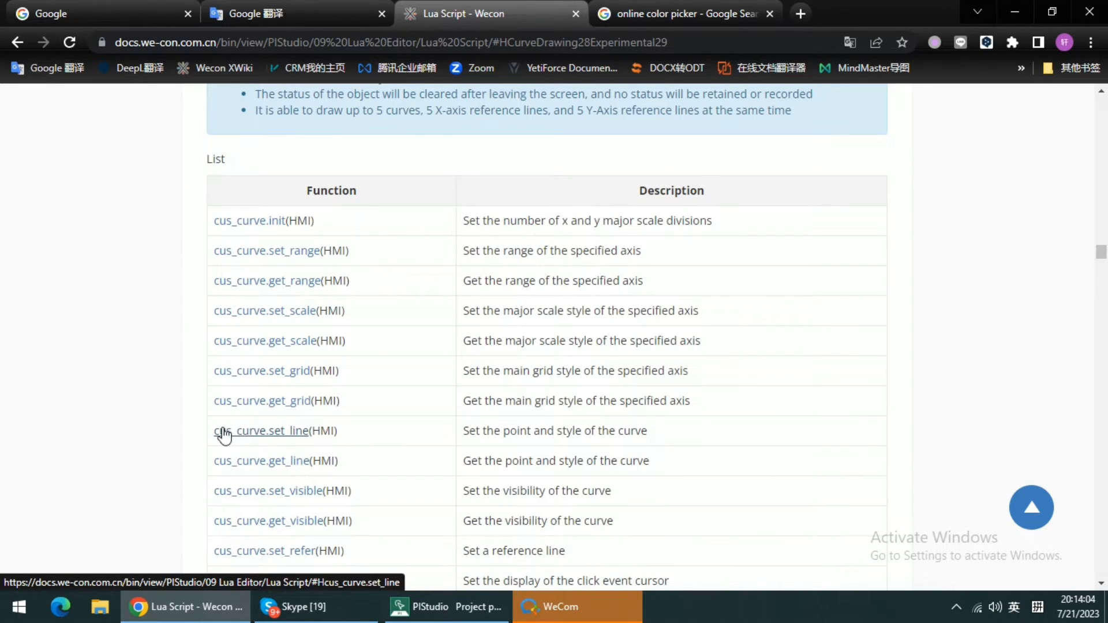
pyautogui.scroll(-3)
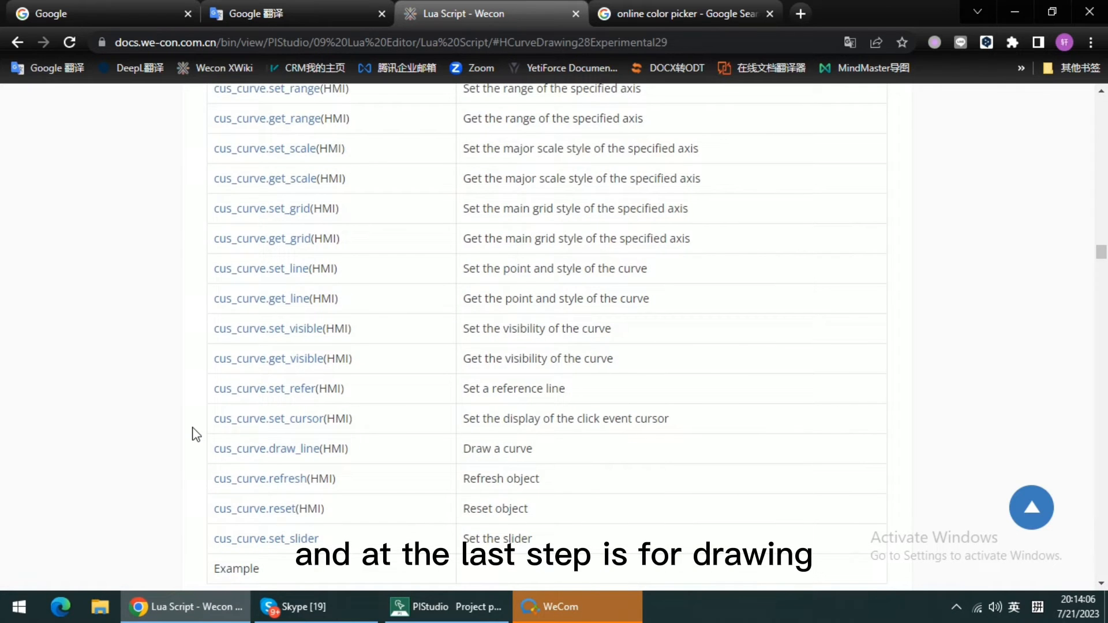
pyautogui.moveTo(196, 466)
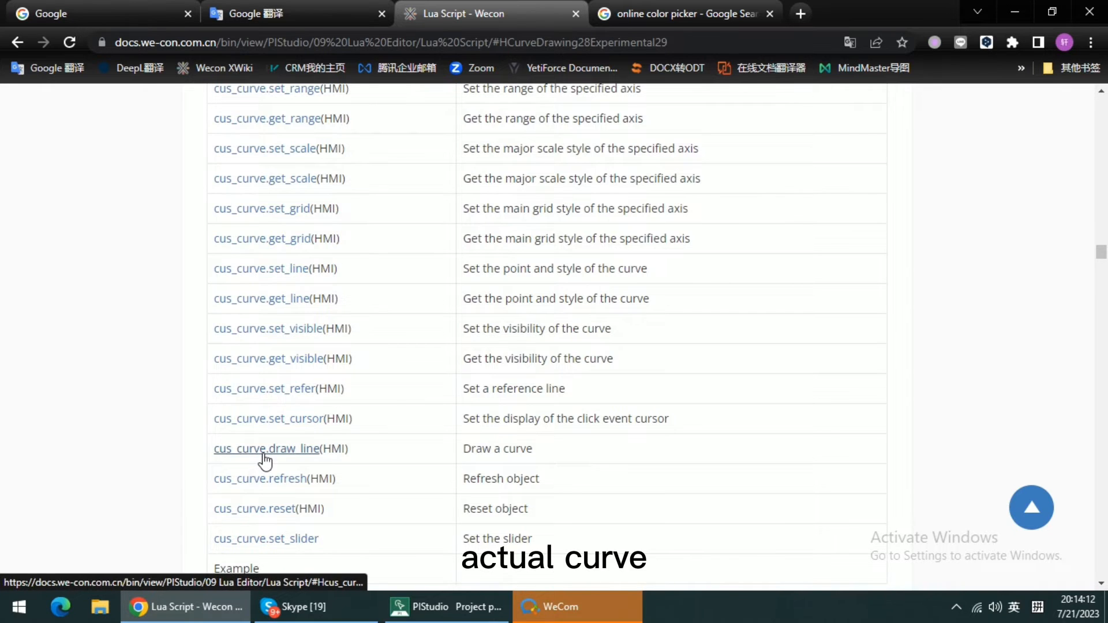
pyautogui.click(266, 449)
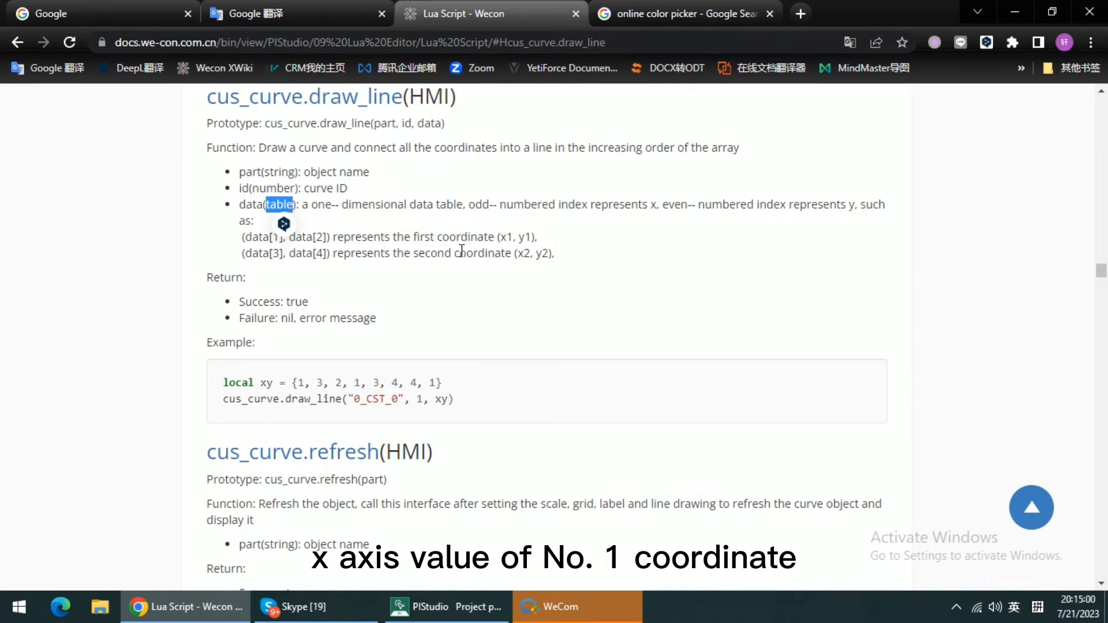
# Highlight draw_line's data table, data[3] and x2 entries, then return to PIStudio's Curve_Demo.lua.
pyautogui.doubleClick(505, 237)
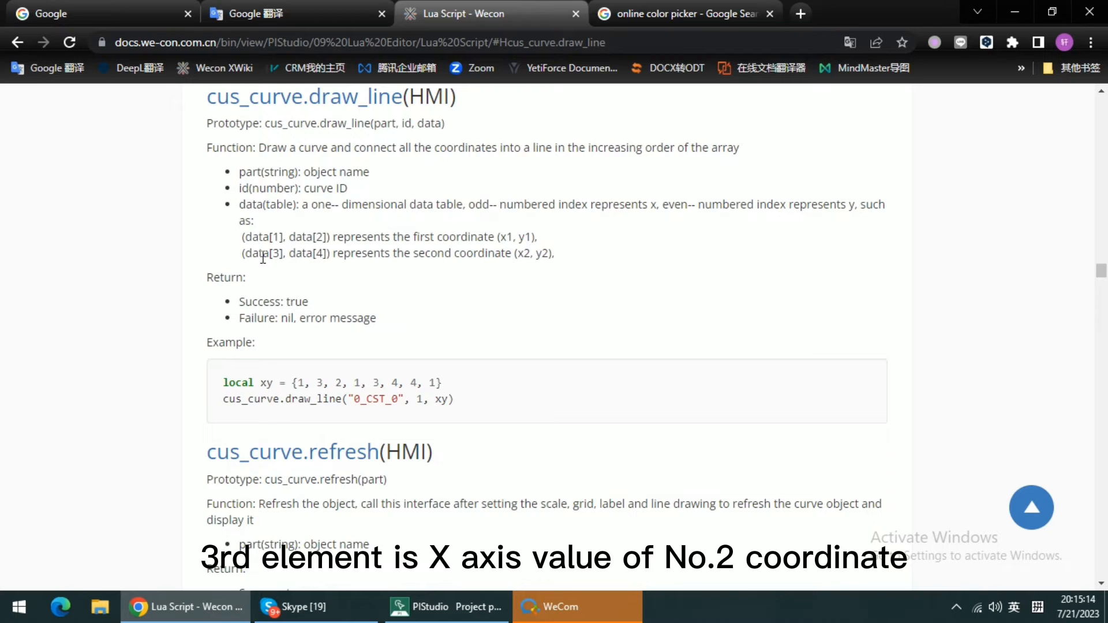
pyautogui.doubleClick(261, 253)
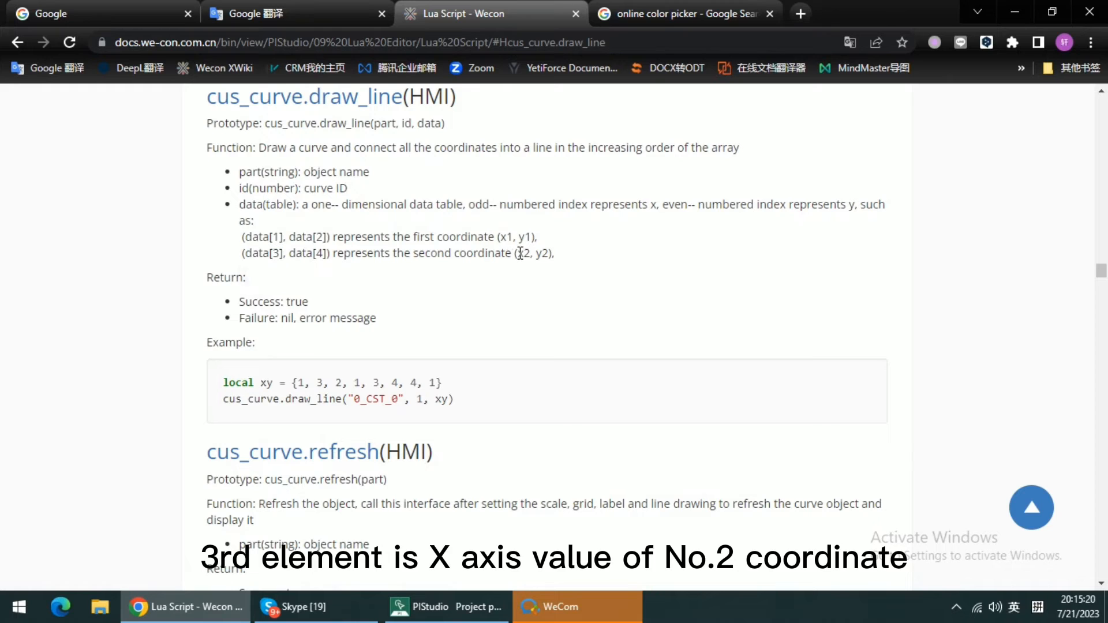
pyautogui.doubleClick(523, 253)
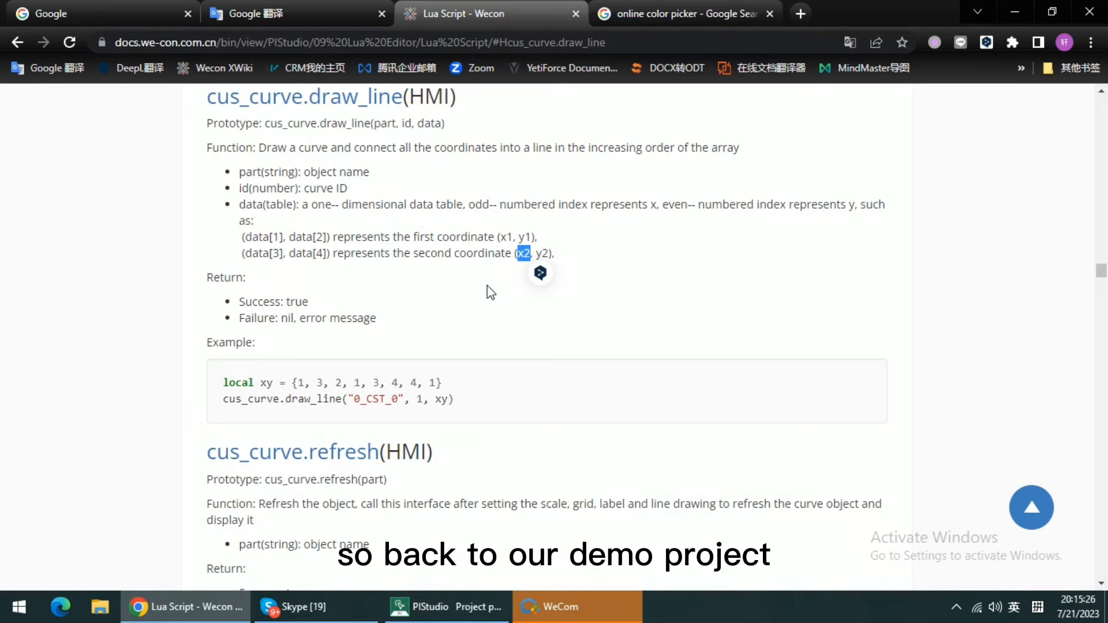
pyautogui.click(446, 607)
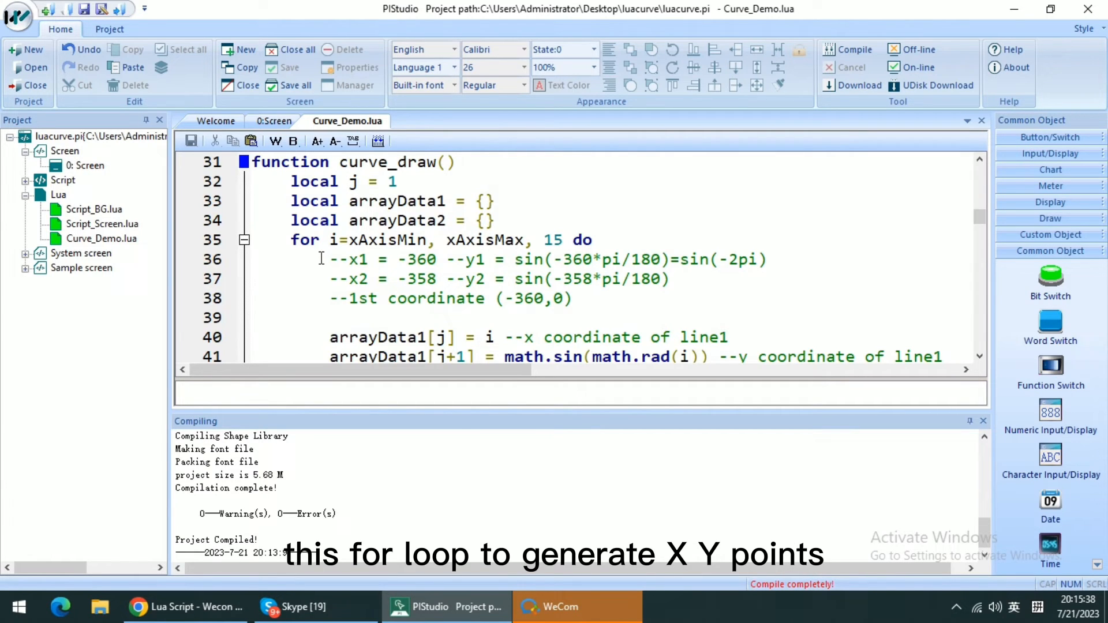
pyautogui.moveTo(455, 270)
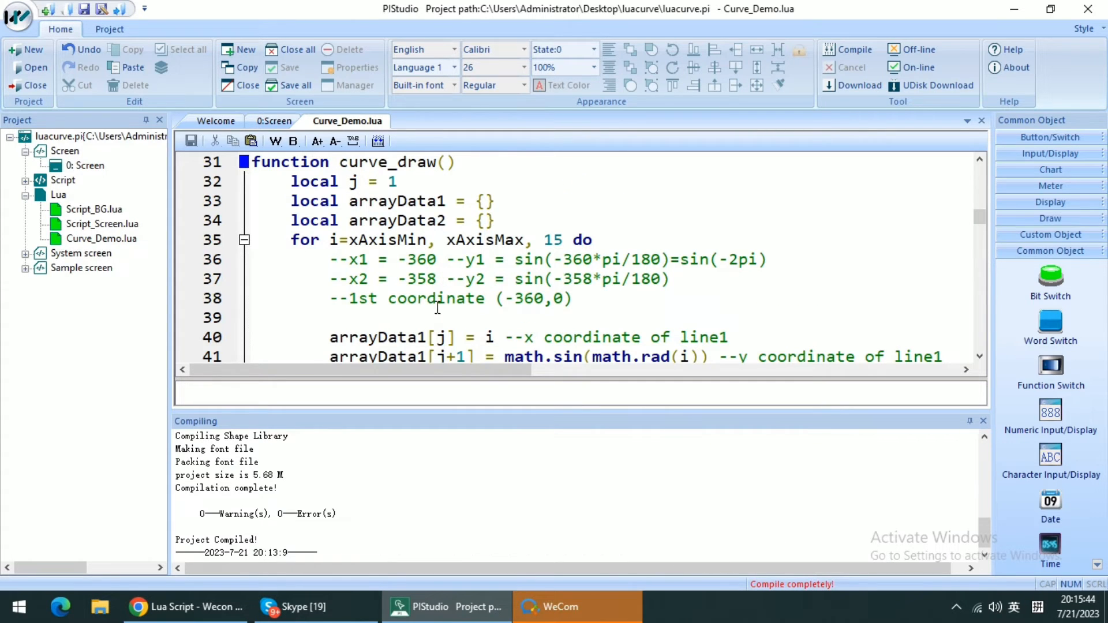
pyautogui.scroll(-3)
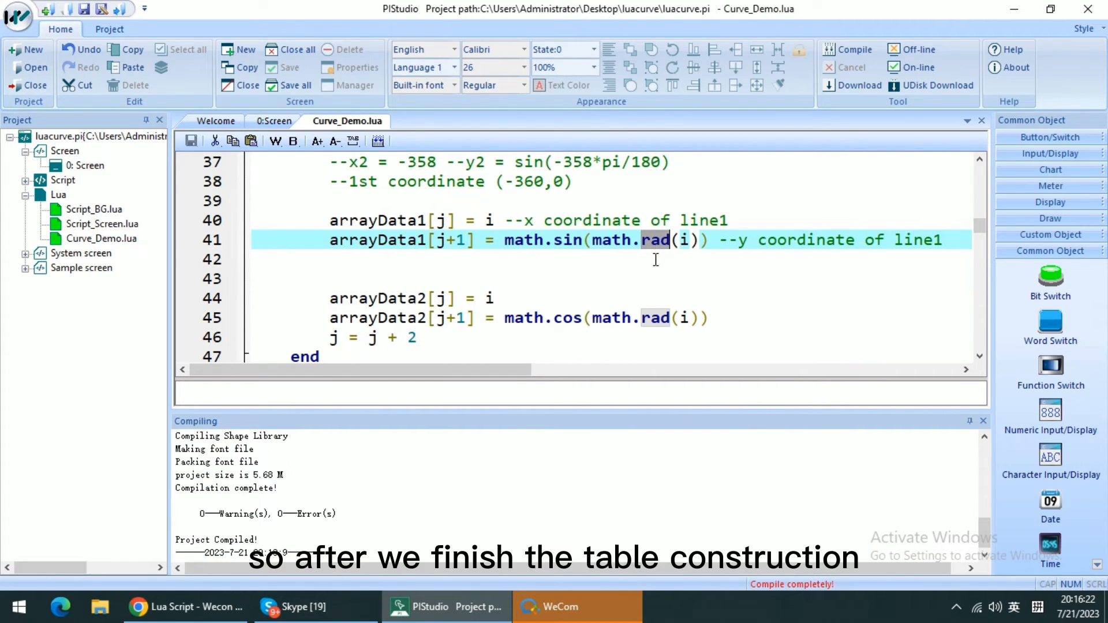
pyautogui.scroll(-3)
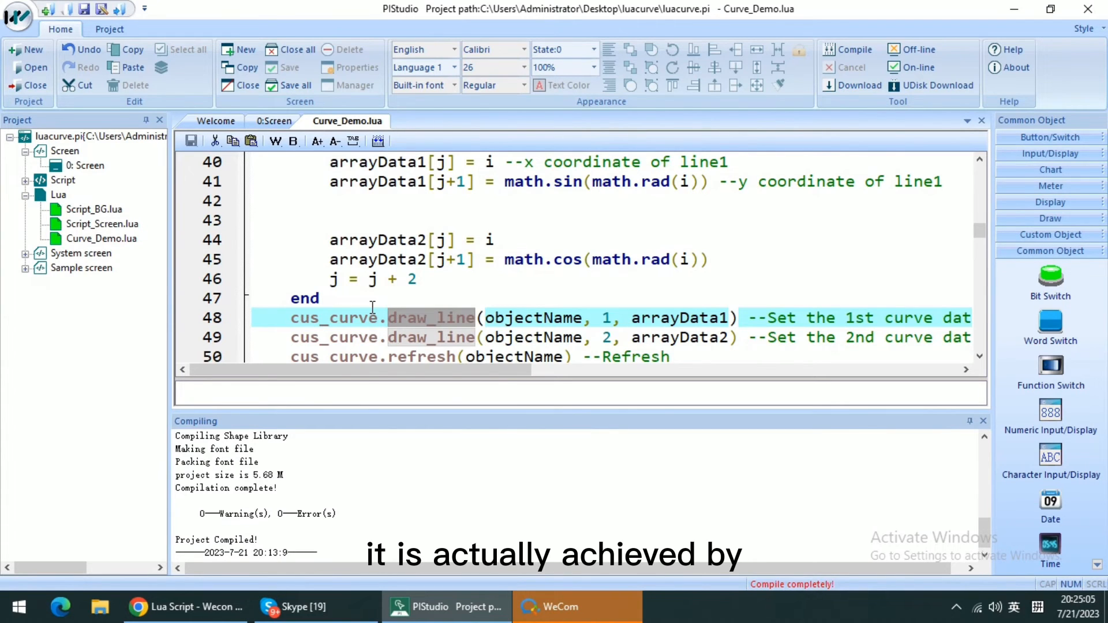
pyautogui.scroll(-3)
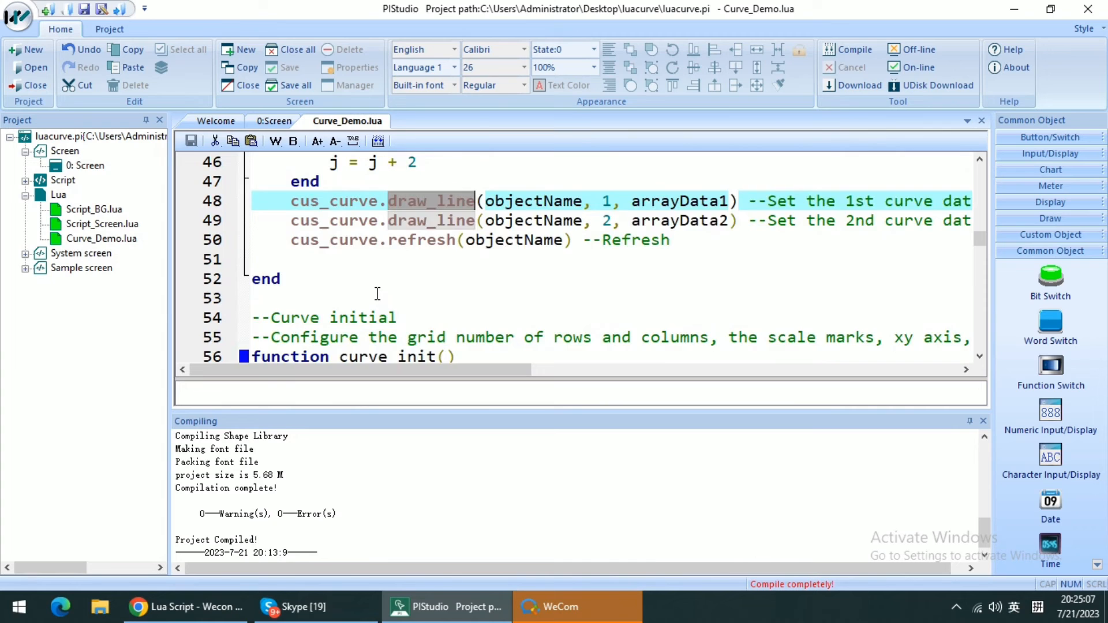
pyautogui.scroll(-3)
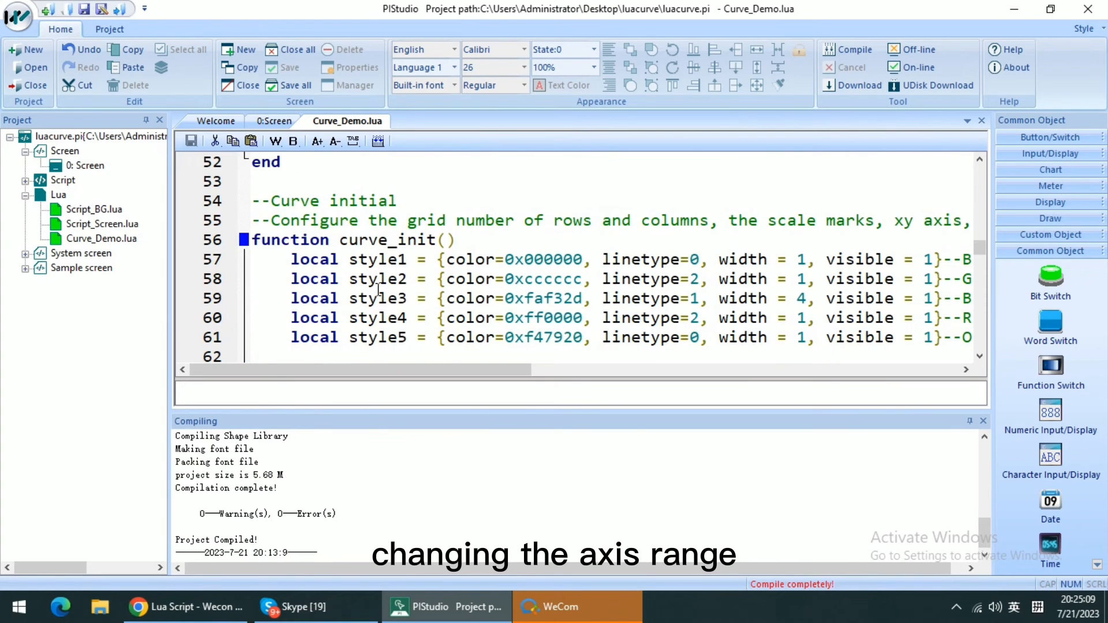
pyautogui.scroll(-3)
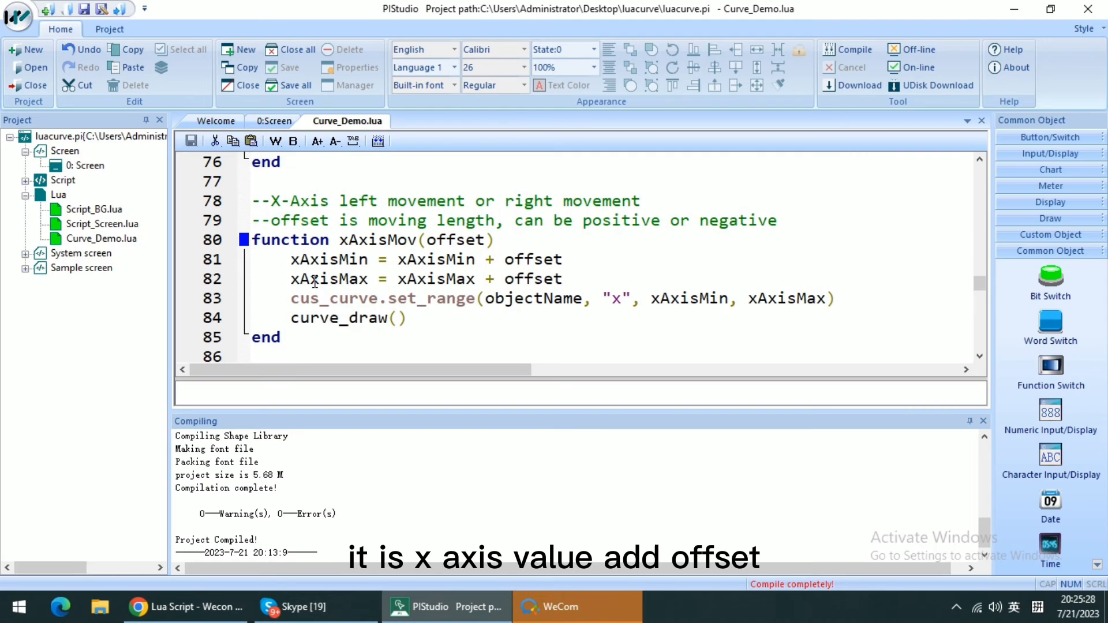
pyautogui.moveTo(495, 259)
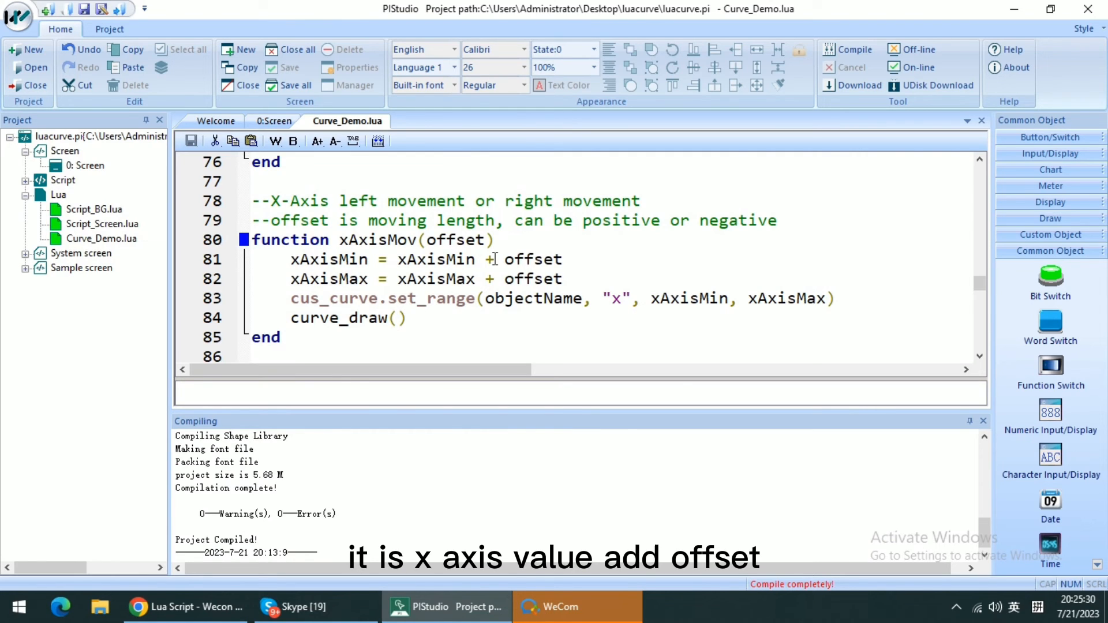
pyautogui.scroll(-3)
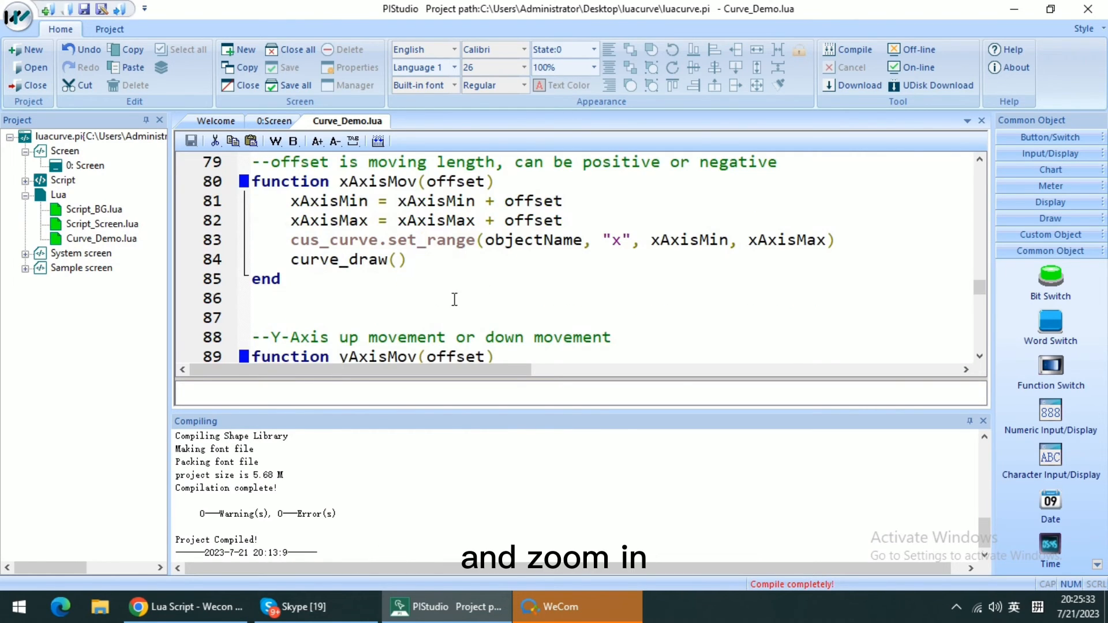
pyautogui.scroll(-3)
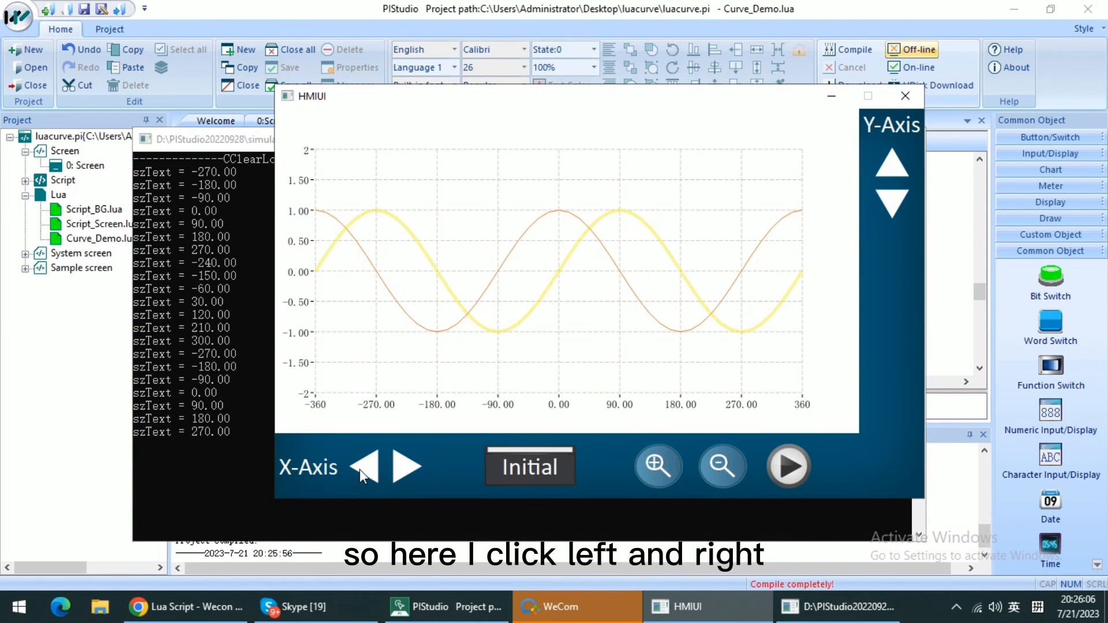
# Shift the curves right twice along X, up along Y, and zoom out to -480–960.
pyautogui.click(407, 466)
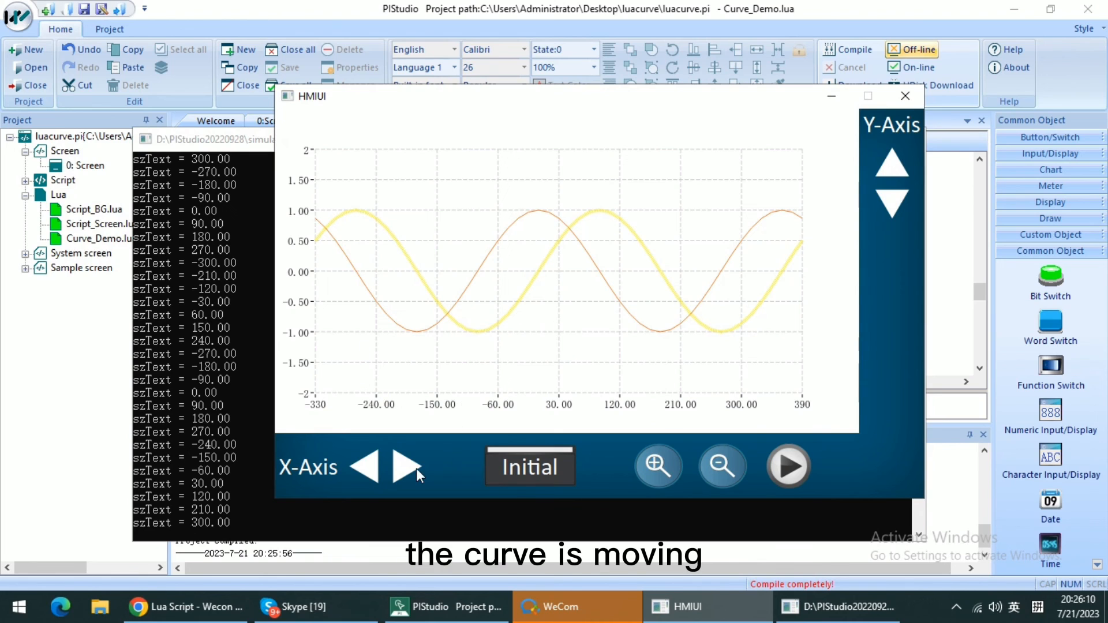
pyautogui.click(407, 466)
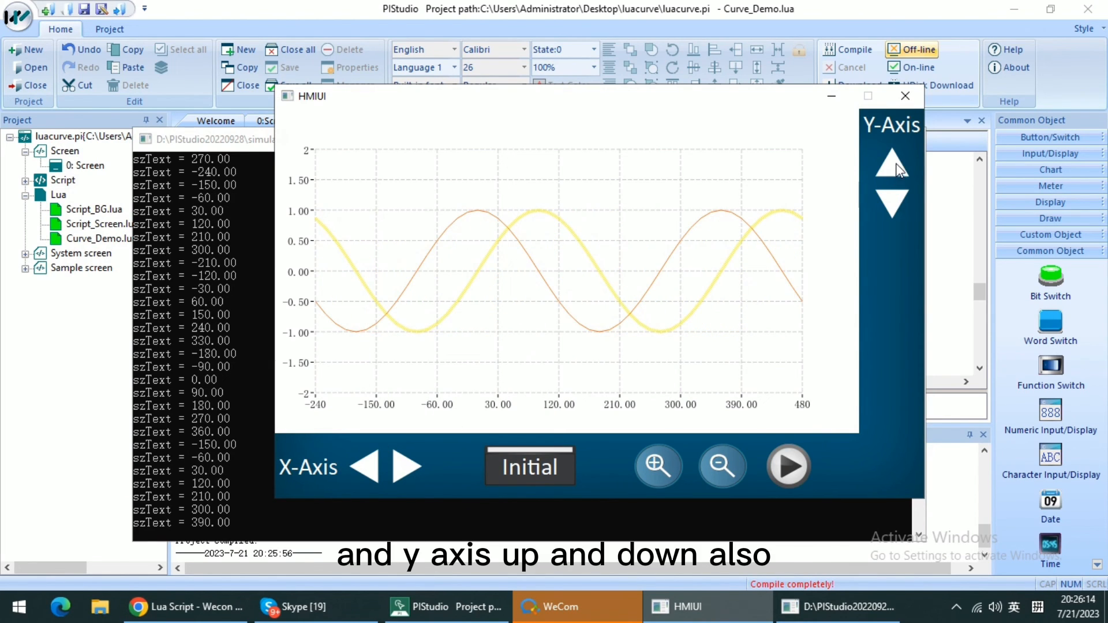
pyautogui.click(892, 154)
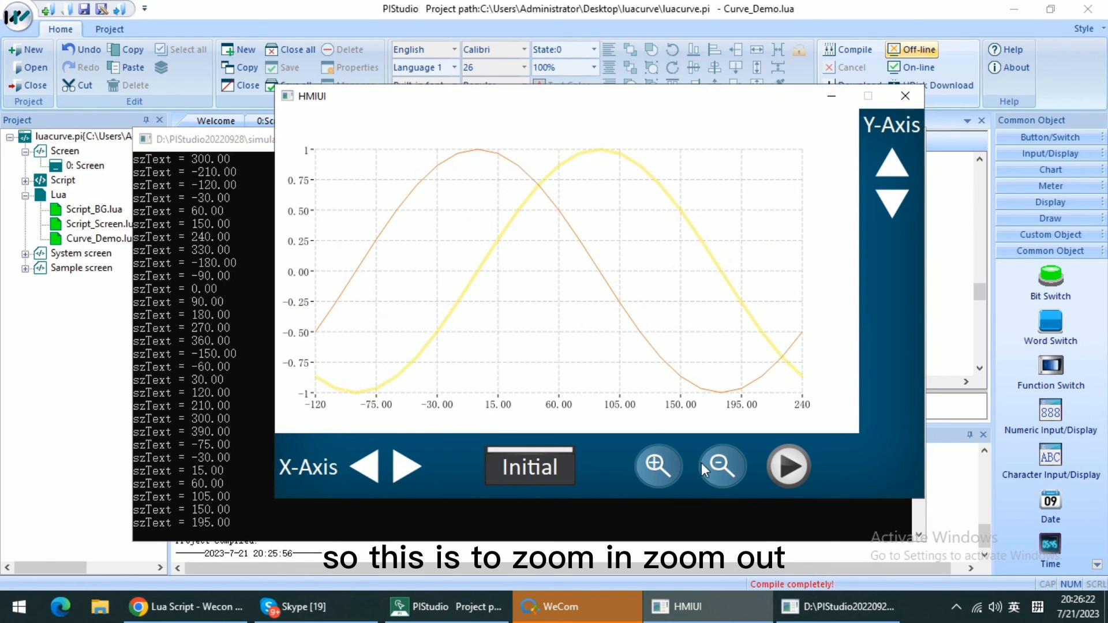
pyautogui.click(721, 466)
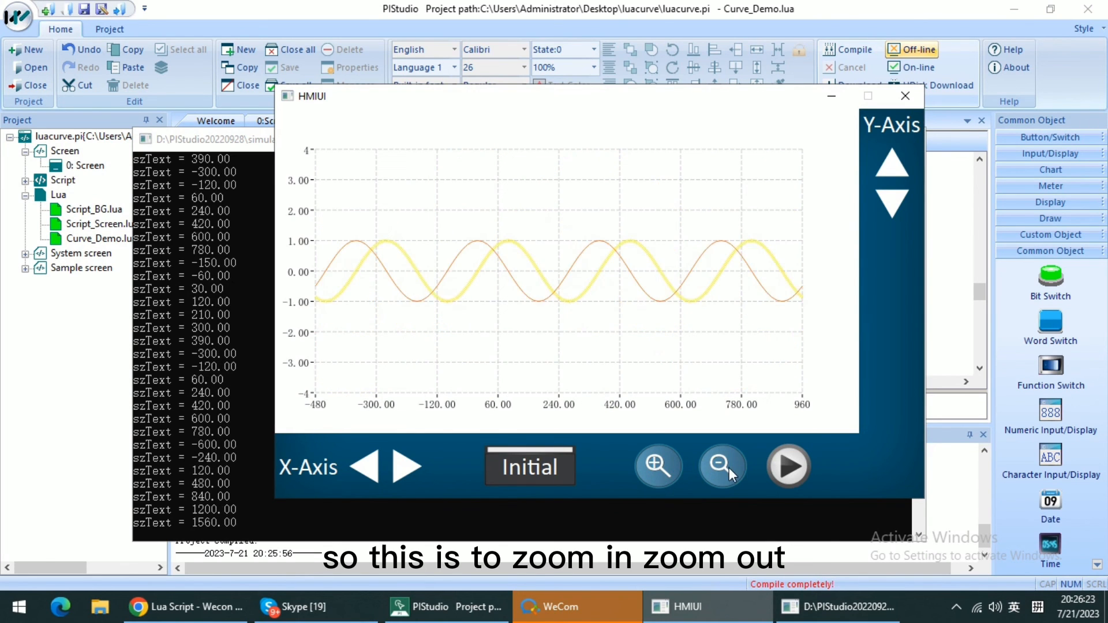